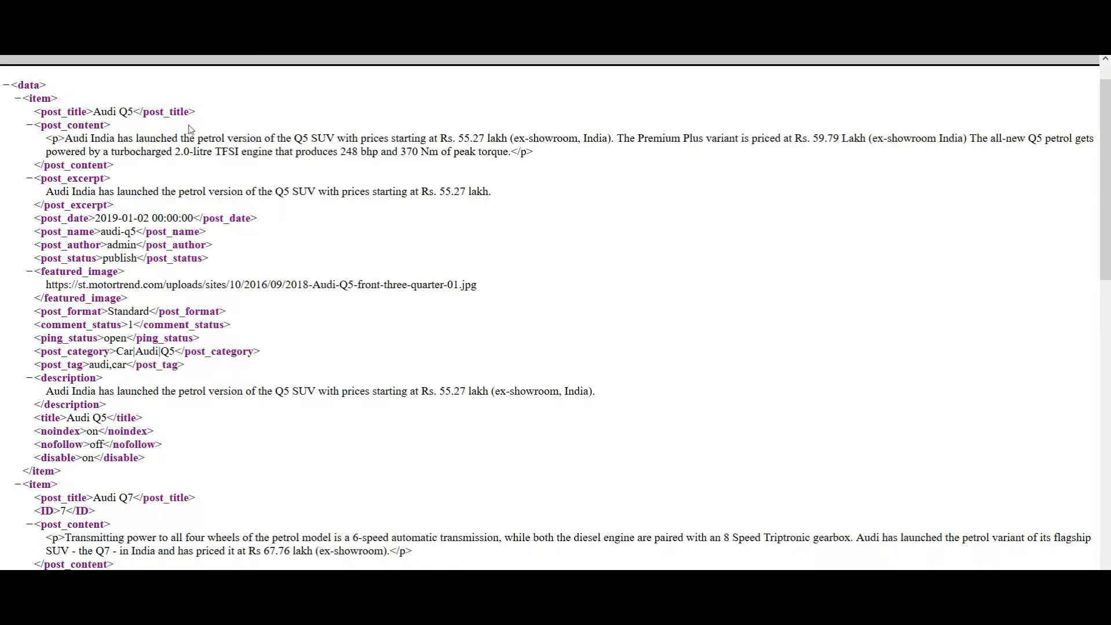
{"action": "mouse_move", "coordinate": [255, 371]}
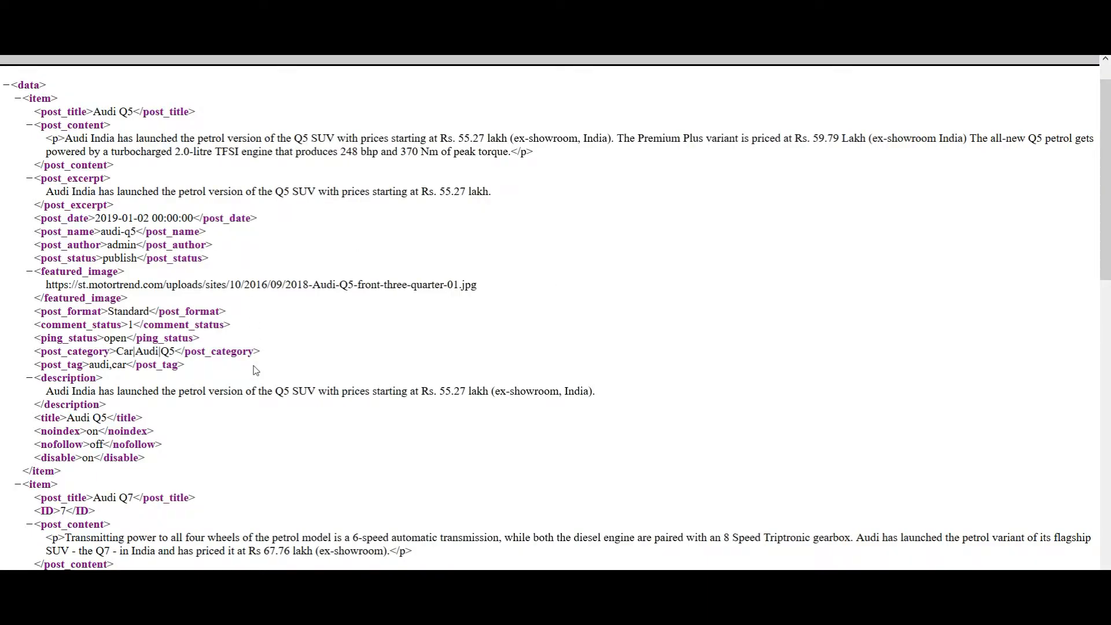
Upload post-import-with-all-in-one-seo.xml from the desktop as New Items of type Posts and continue.
{"action": "scroll", "scroll_direction": "down", "scroll_amount": 3}
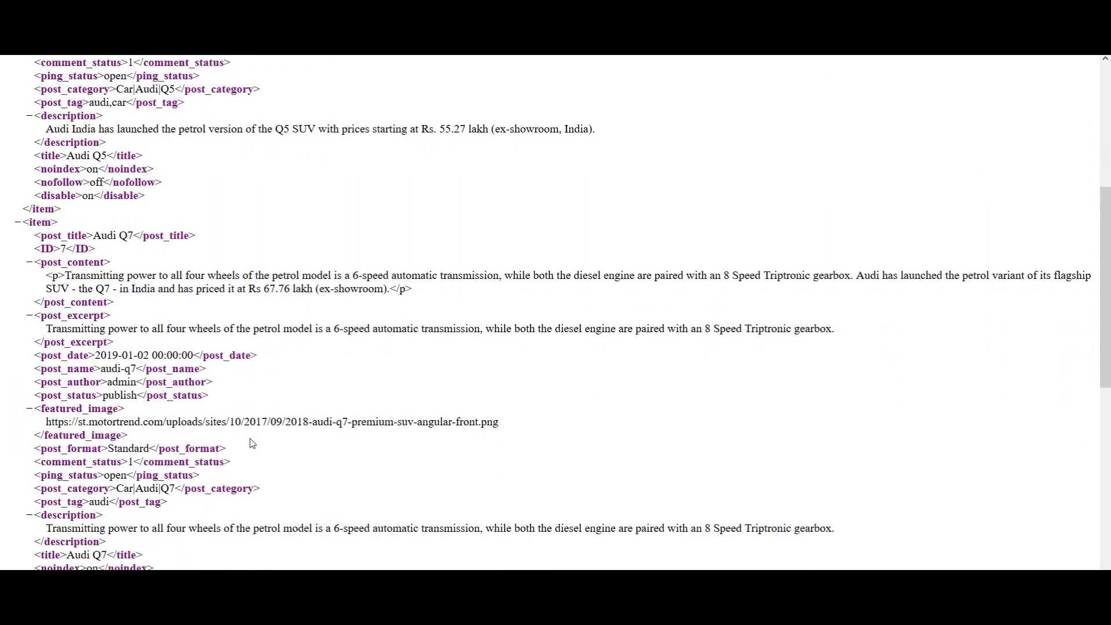
{"action": "scroll", "scroll_direction": "down", "scroll_amount": 3}
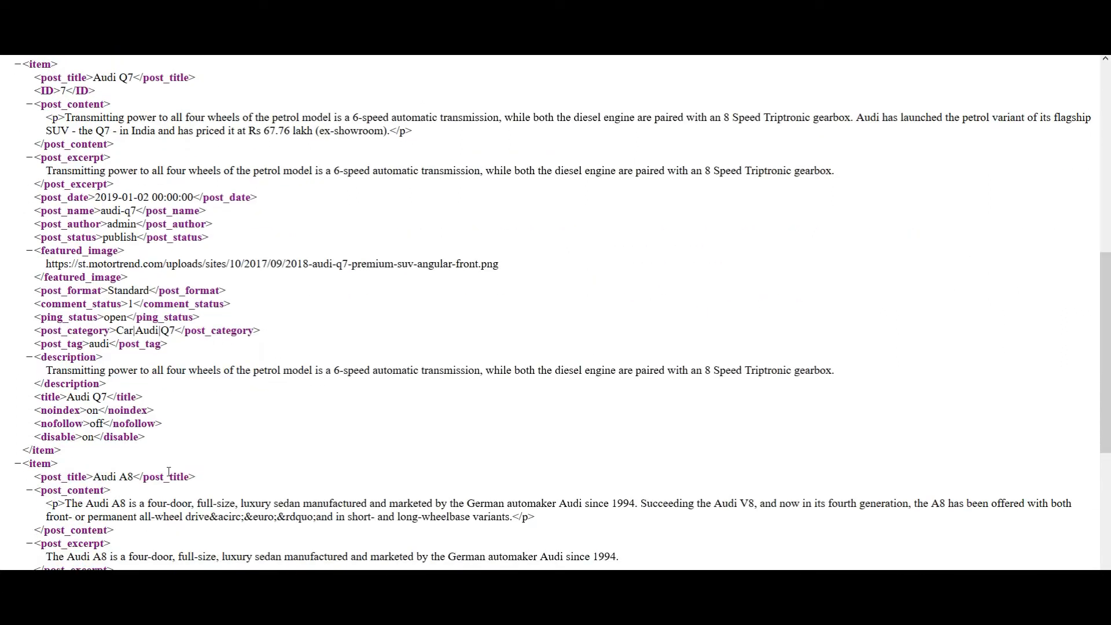
{"action": "scroll", "scroll_direction": "up", "scroll_amount": 3}
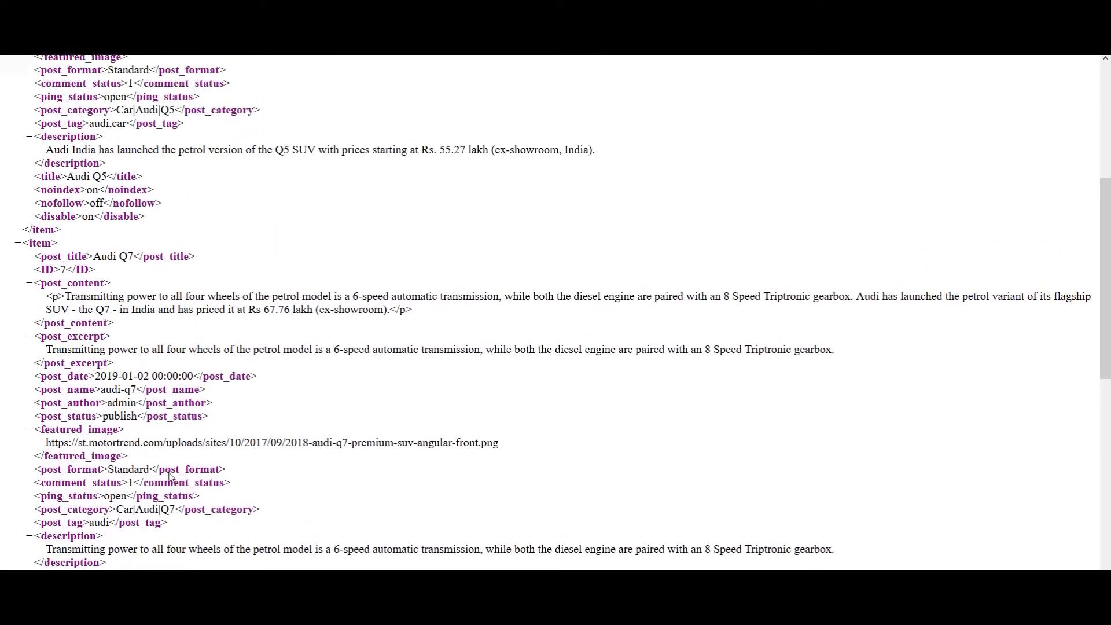
{"action": "scroll", "scroll_direction": "up", "scroll_amount": 3}
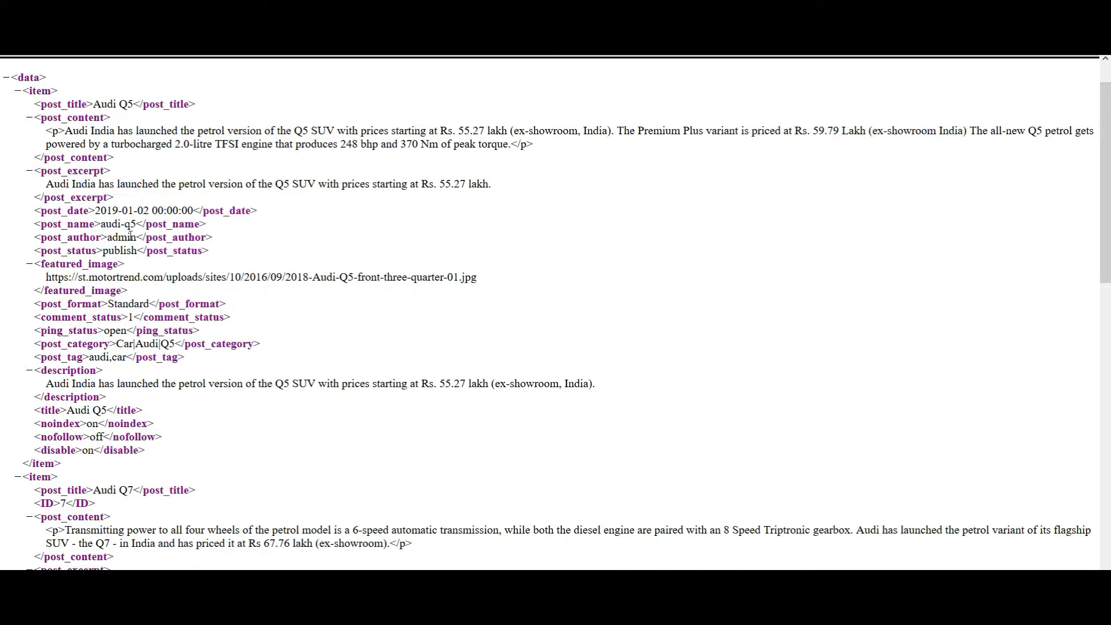
{"action": "mouse_move", "coordinate": [231, 308]}
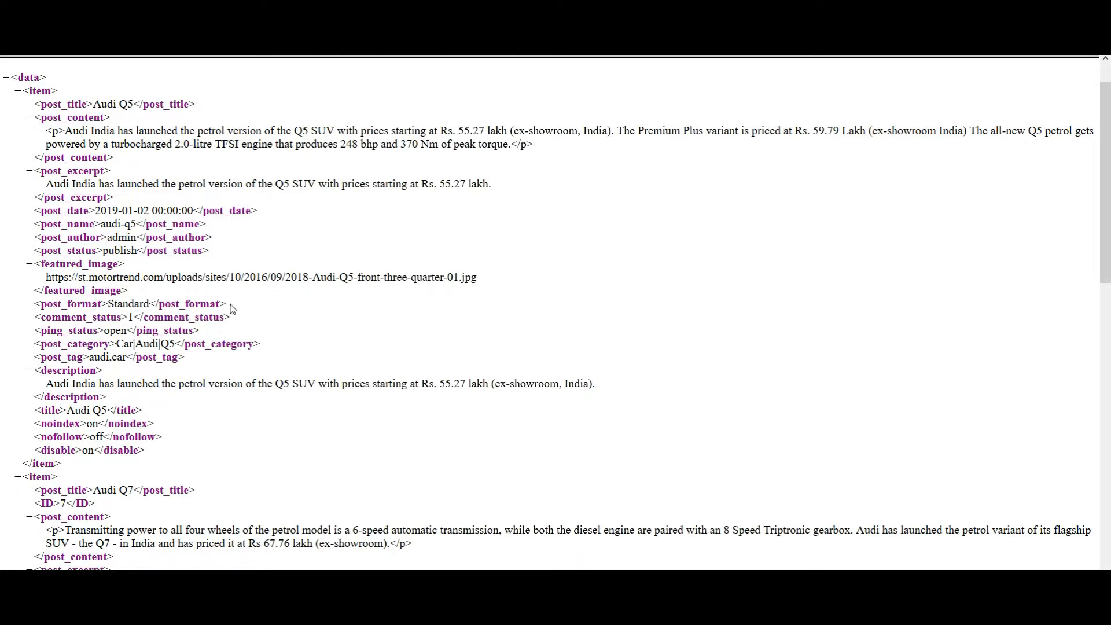
{"action": "scroll", "scroll_direction": "down", "scroll_amount": 3}
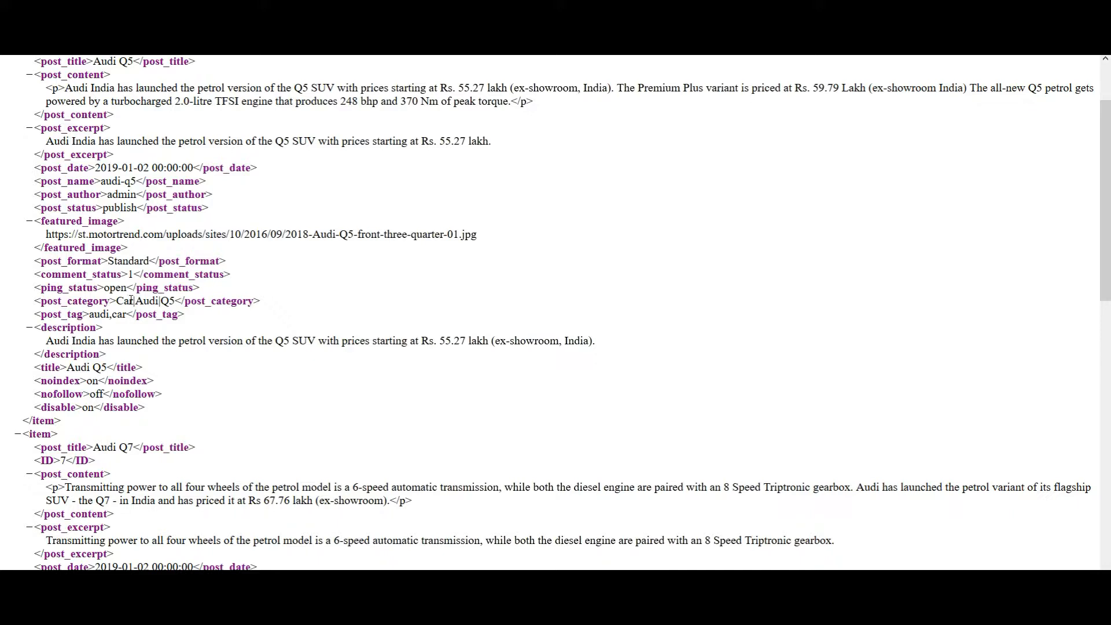
{"action": "scroll", "scroll_direction": "down", "scroll_amount": 3}
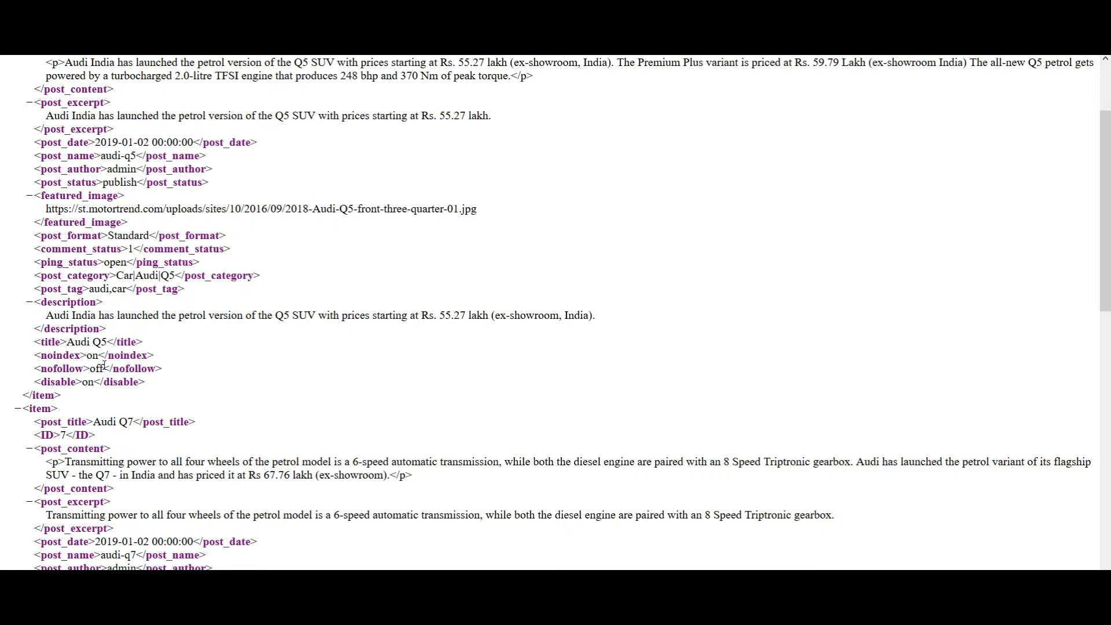
{"action": "scroll", "scroll_direction": "up", "scroll_amount": 3}
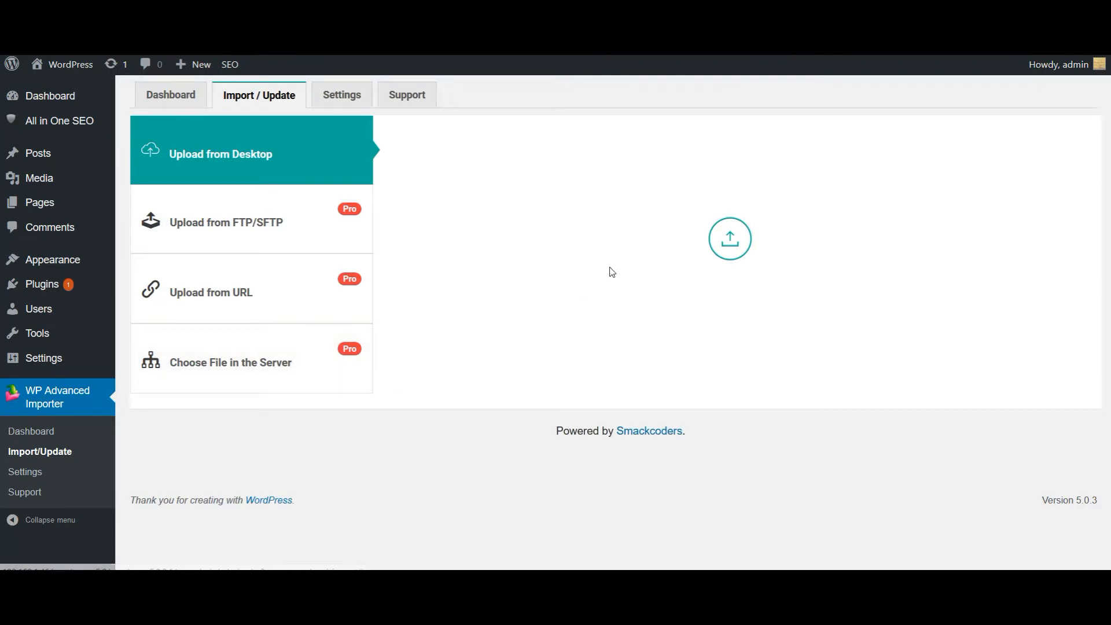
{"action": "mouse_move", "coordinate": [688, 258]}
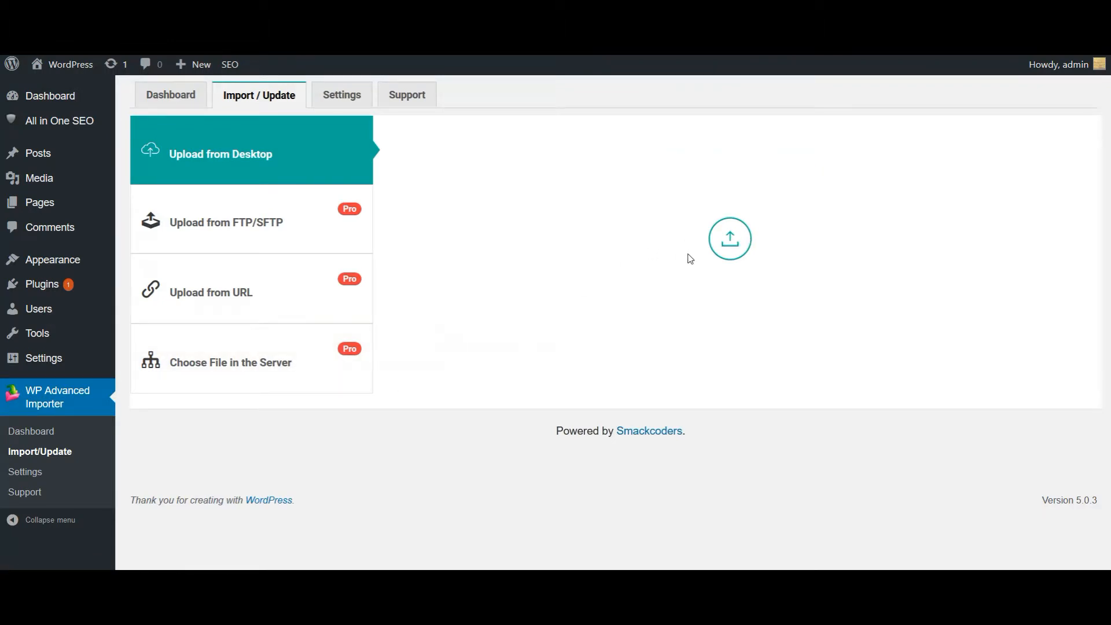
{"action": "mouse_move", "coordinate": [729, 238]}
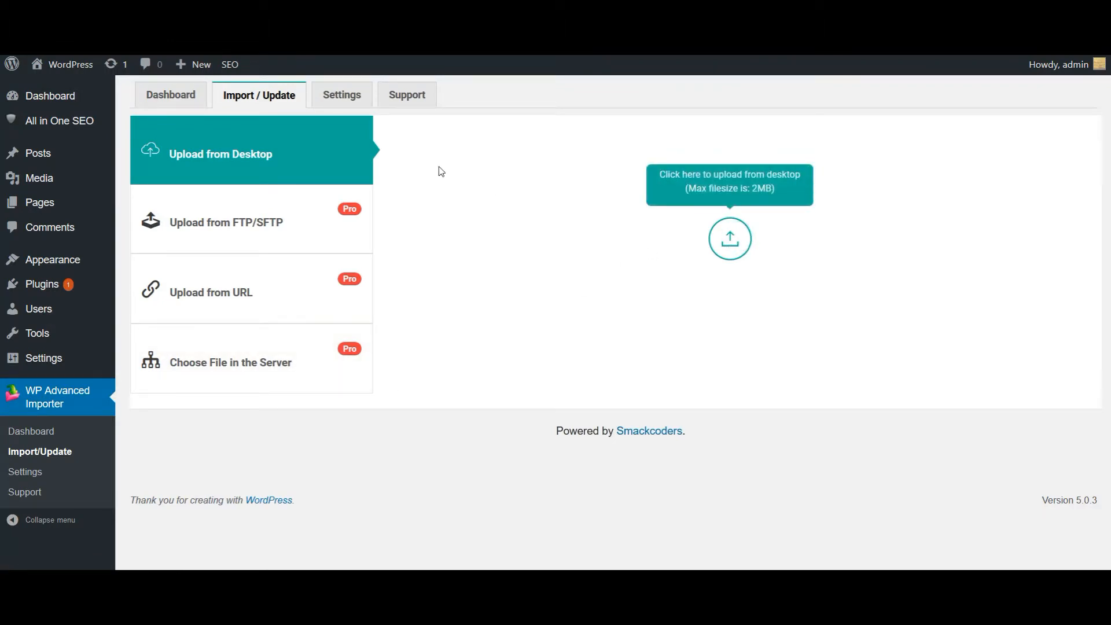
{"action": "left_click", "coordinate": [729, 239]}
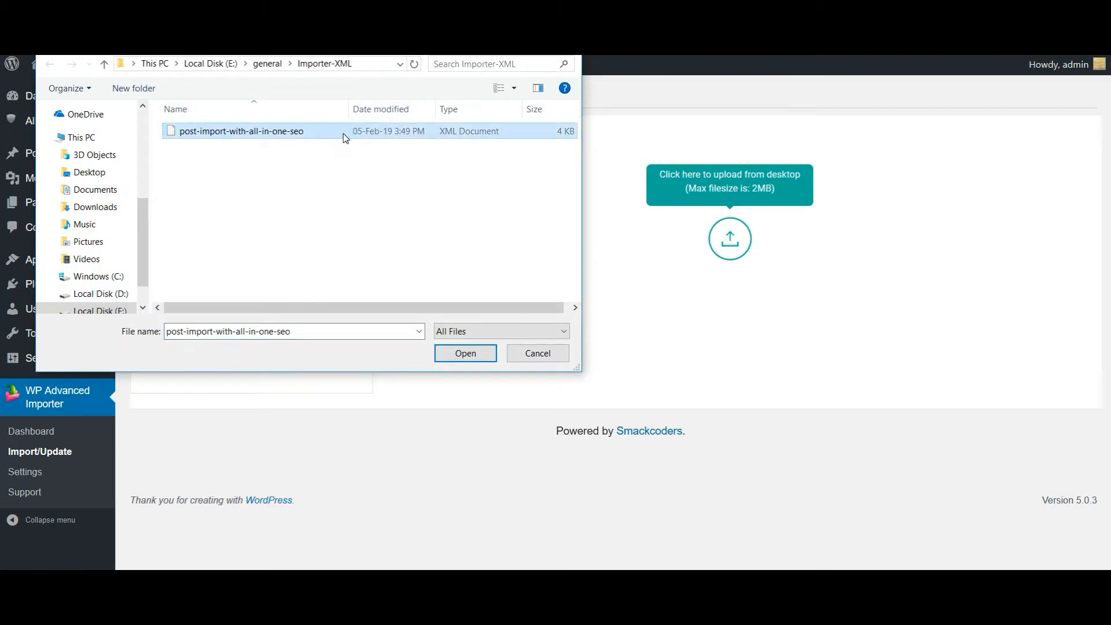
{"action": "left_click", "coordinate": [465, 353]}
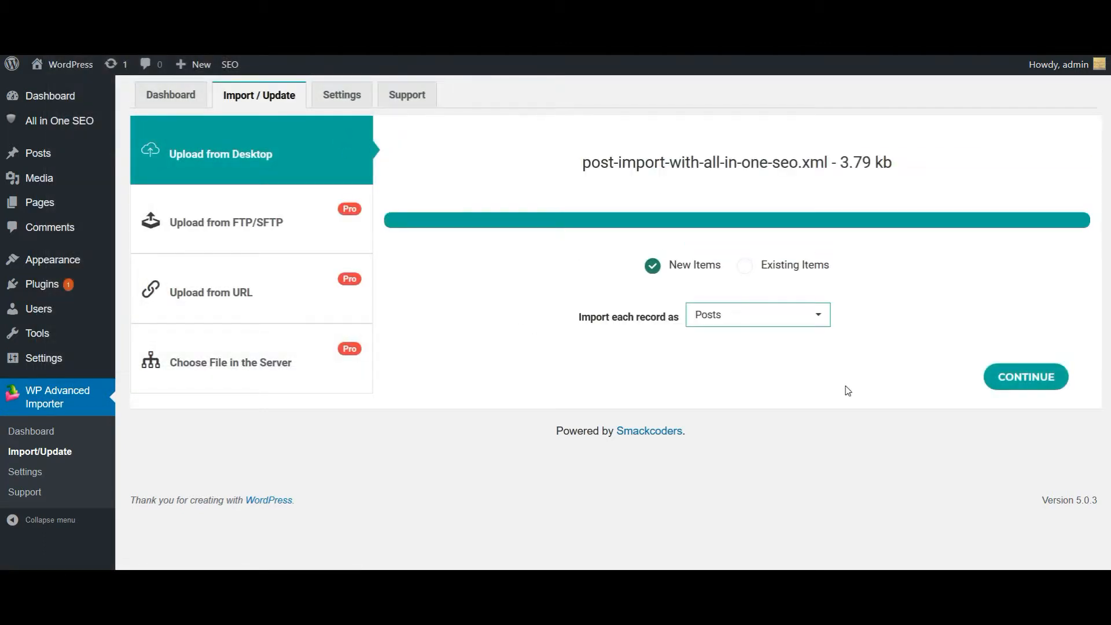
{"action": "left_click", "coordinate": [1024, 376]}
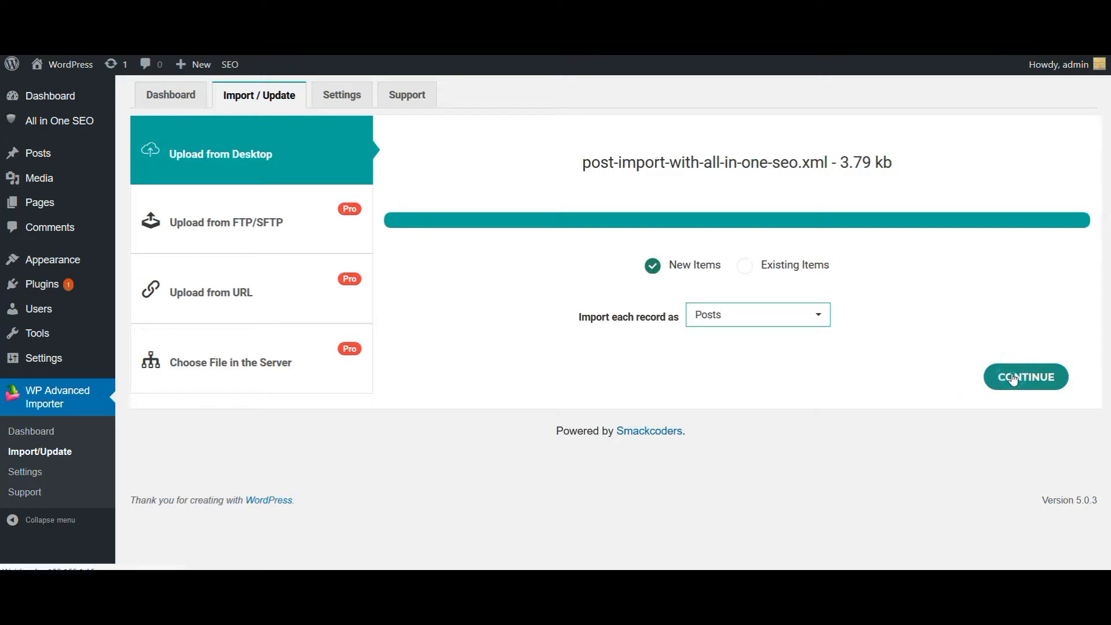
{"action": "left_click", "coordinate": [1026, 376]}
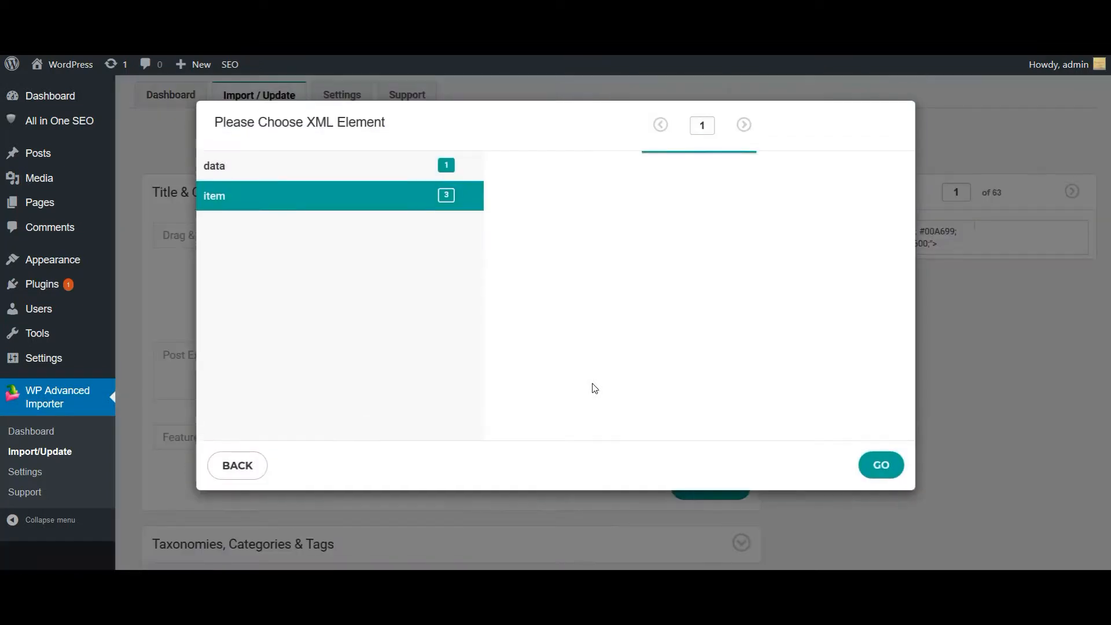
Choose 'item' as the record element and proceed to field mapping.
{"action": "left_click", "coordinate": [339, 196]}
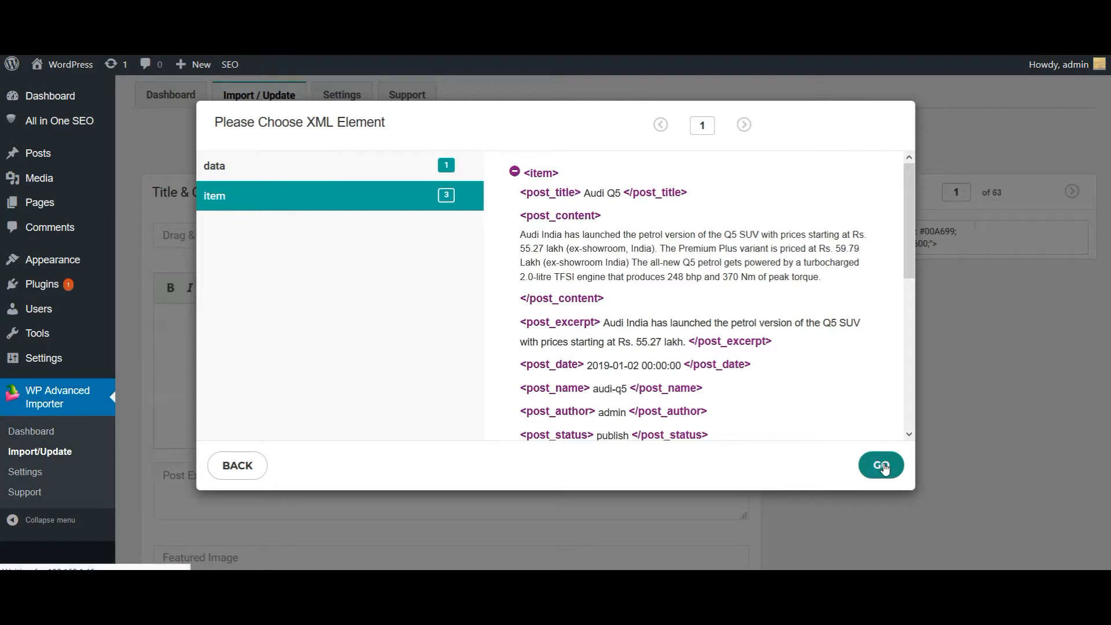
{"action": "left_click", "coordinate": [881, 465]}
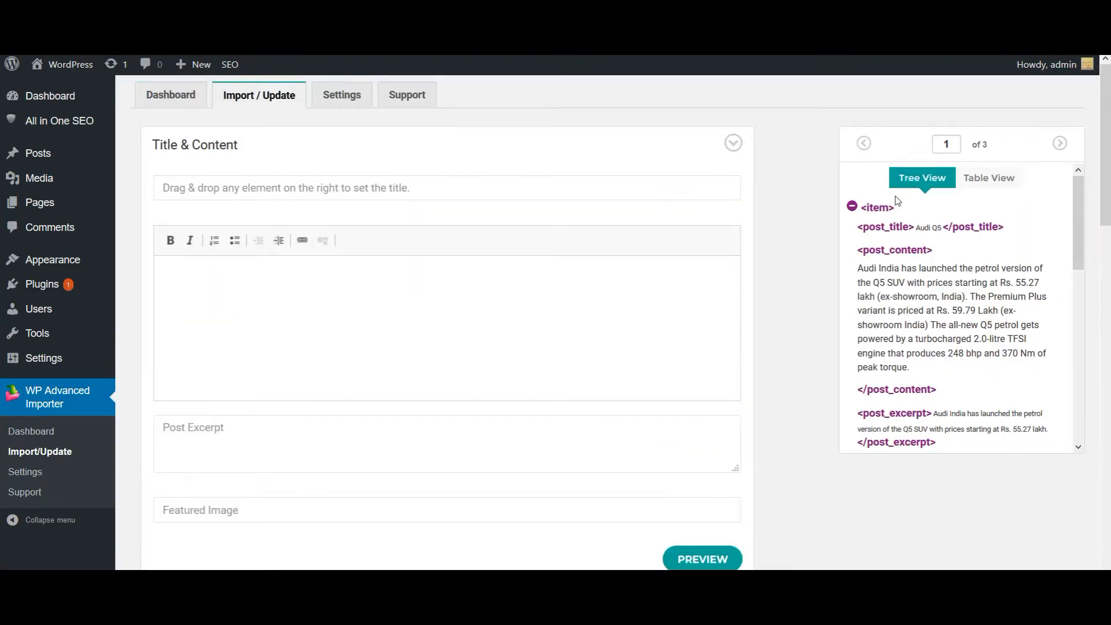
{"action": "mouse_move", "coordinate": [905, 358]}
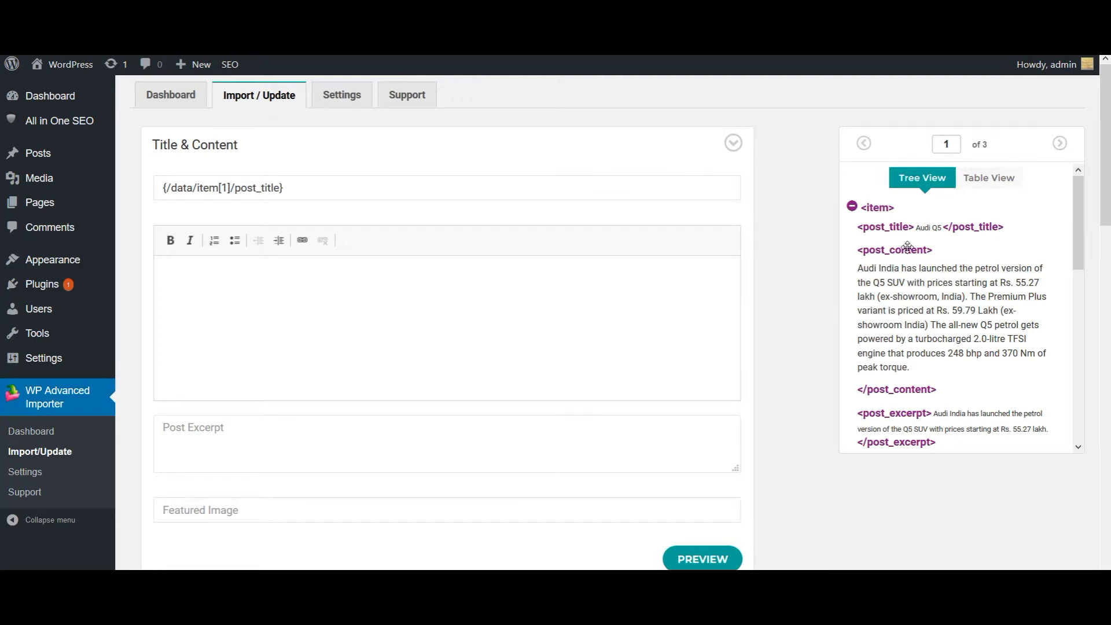
Map Title, content, Post Excerpt and Featured Image to post_title, post_content, post_excerpt and featured_image.
{"action": "type", "text": "{/data/item[1]/post_content}"}
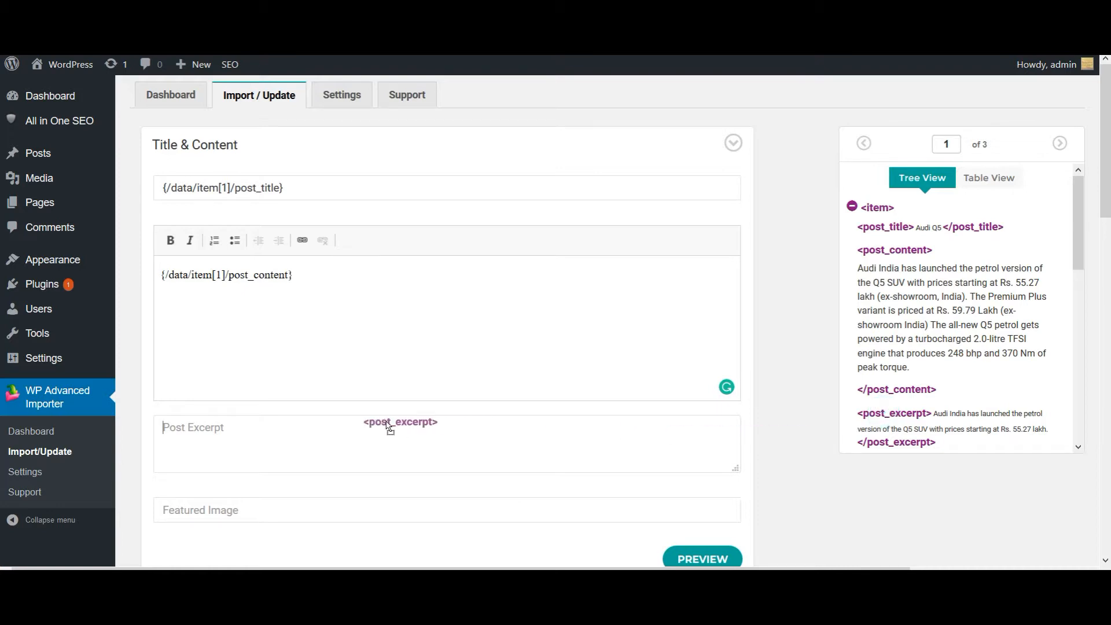
{"action": "scroll", "scroll_direction": "down", "scroll_amount": 3}
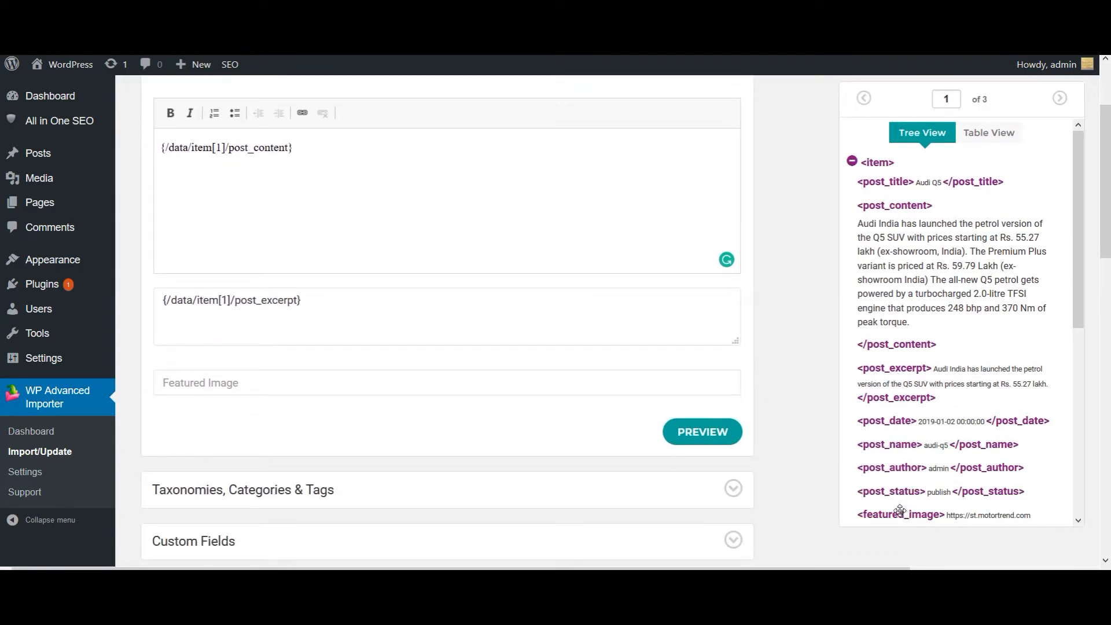
{"action": "type", "text": "{/data/item[1]/featured_image}"}
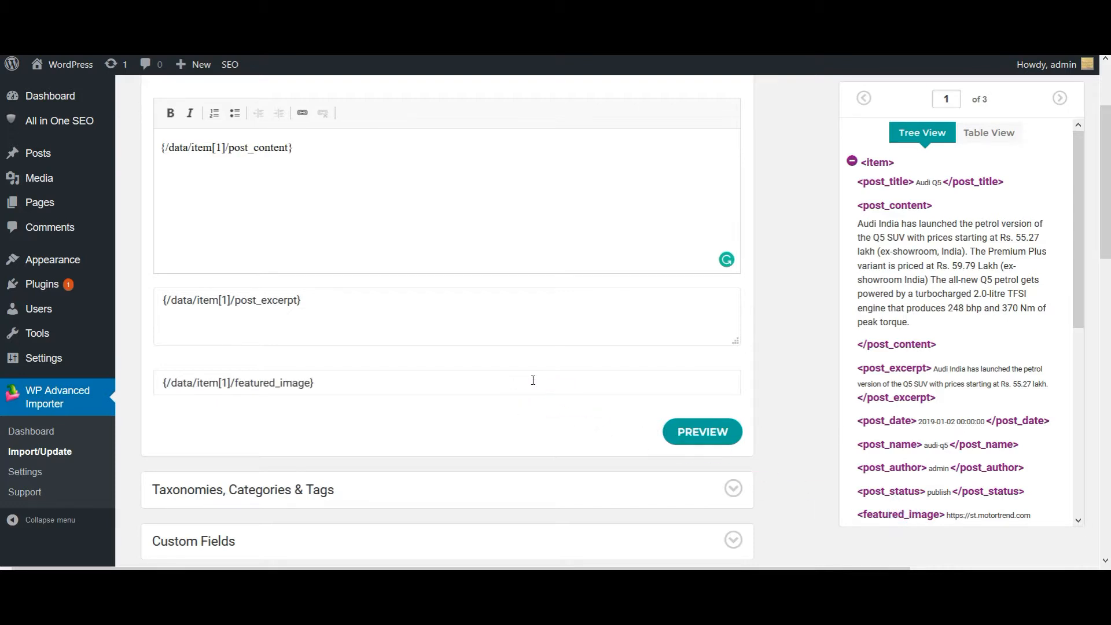
{"action": "scroll", "scroll_direction": "down", "scroll_amount": 3}
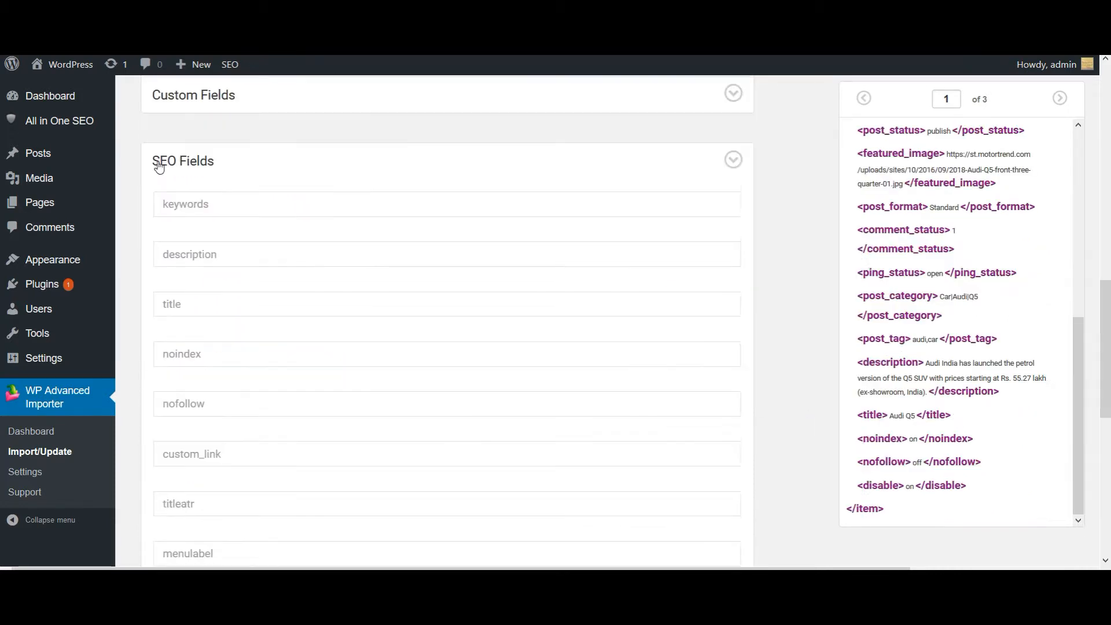
{"action": "mouse_move", "coordinate": [946, 406]}
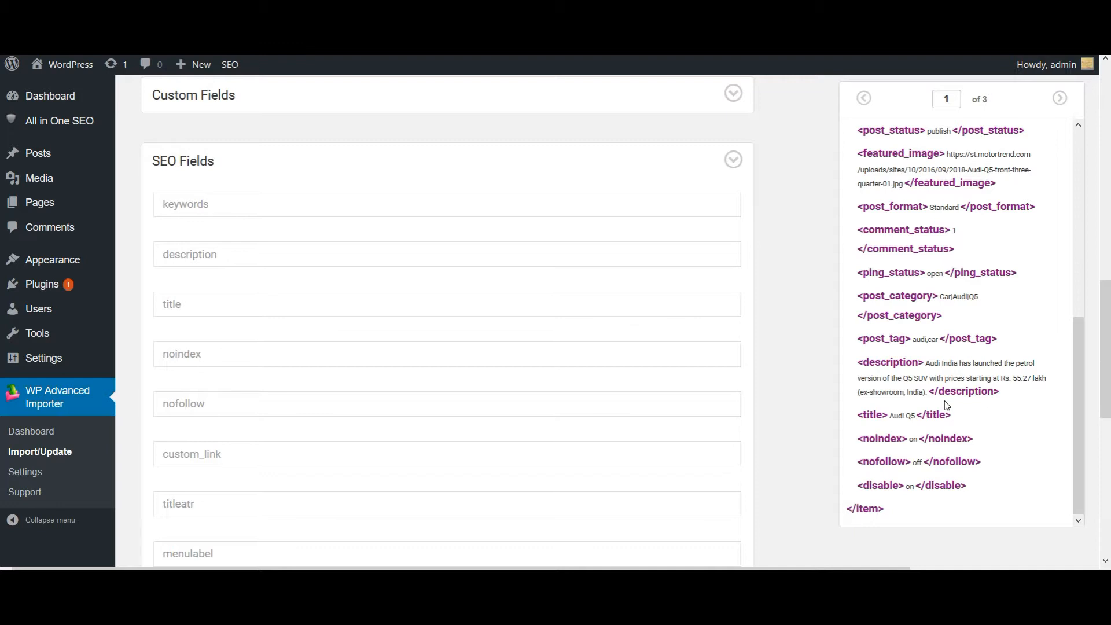
Map the SEO description and title boxes to the XML description and title elements.
{"action": "scroll", "scroll_direction": "down", "scroll_amount": 3}
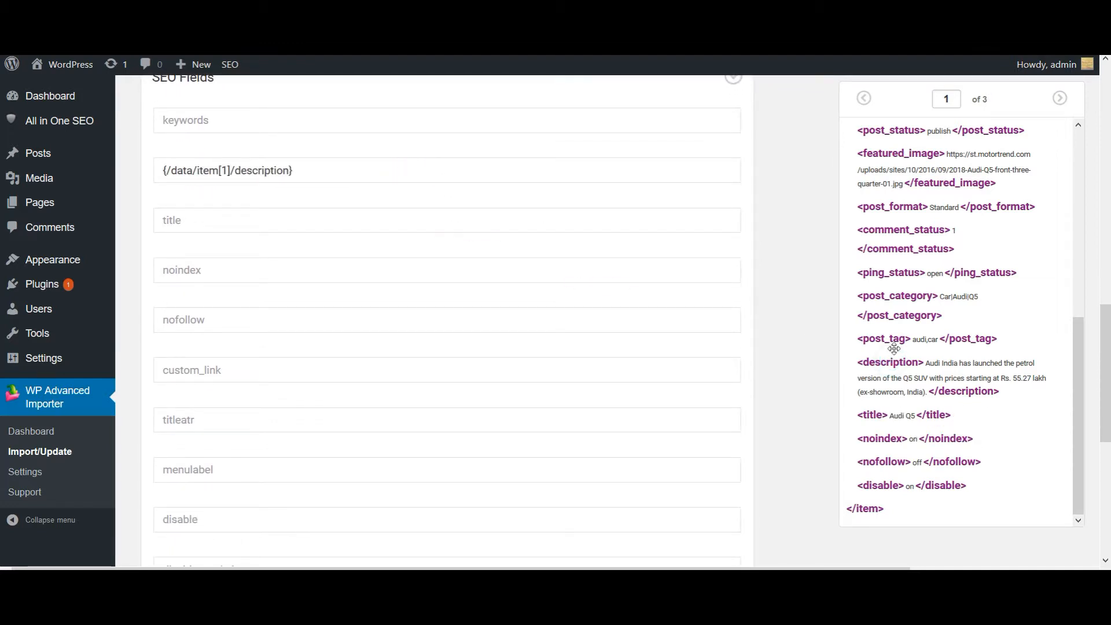
{"action": "type", "text": "{/data/item[1]/title}"}
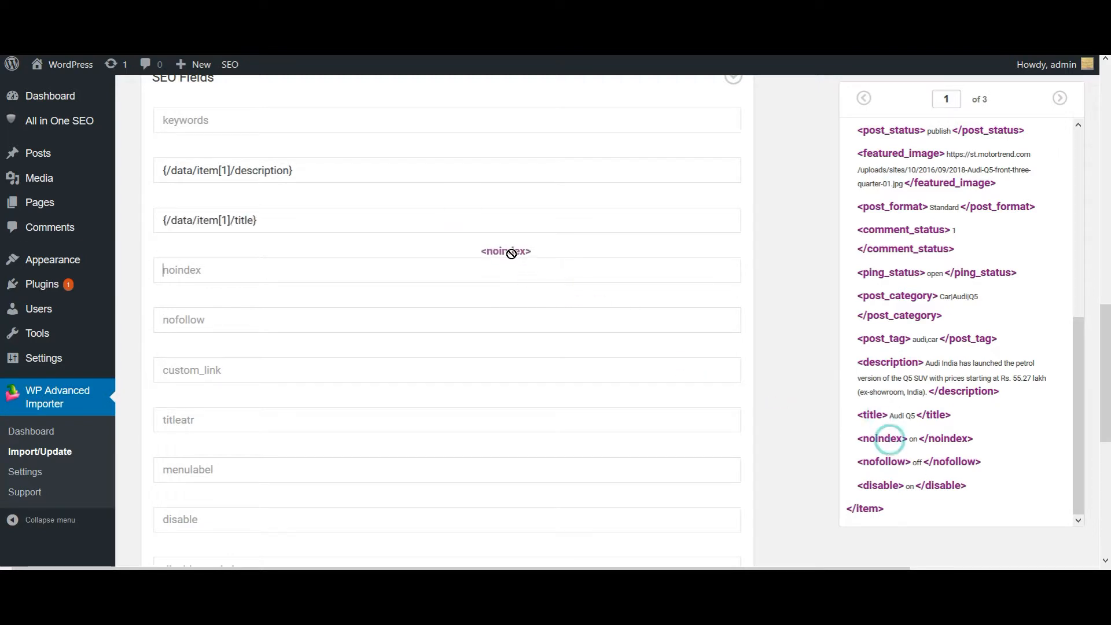
{"action": "scroll", "scroll_direction": "down", "scroll_amount": 3}
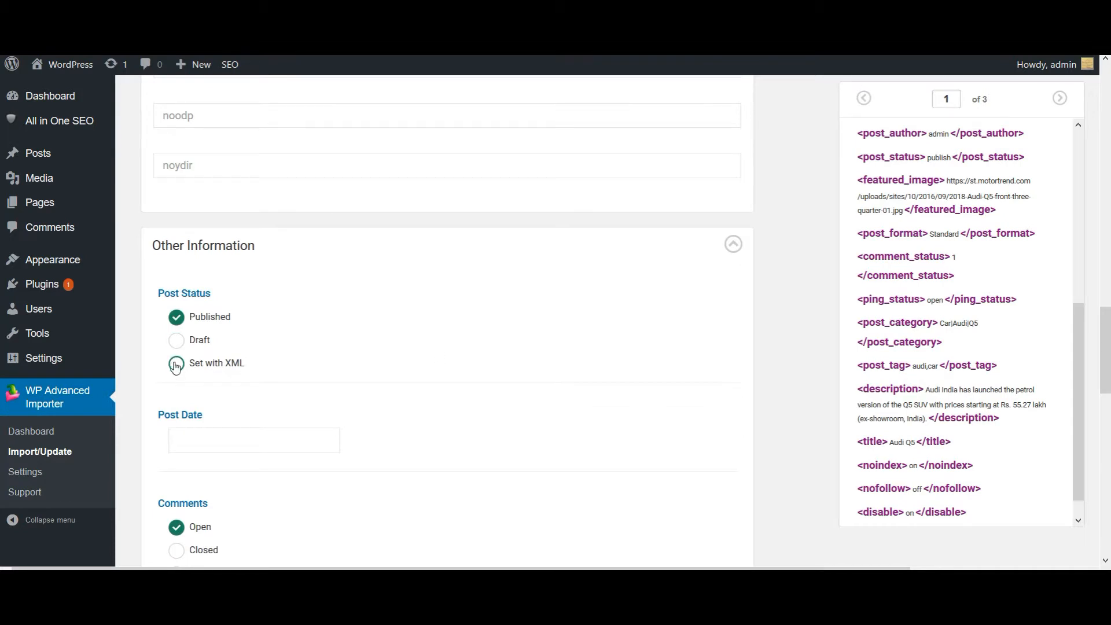
Take post status from the XML and continue to the import configuration page.
{"action": "left_click", "coordinate": [176, 362]}
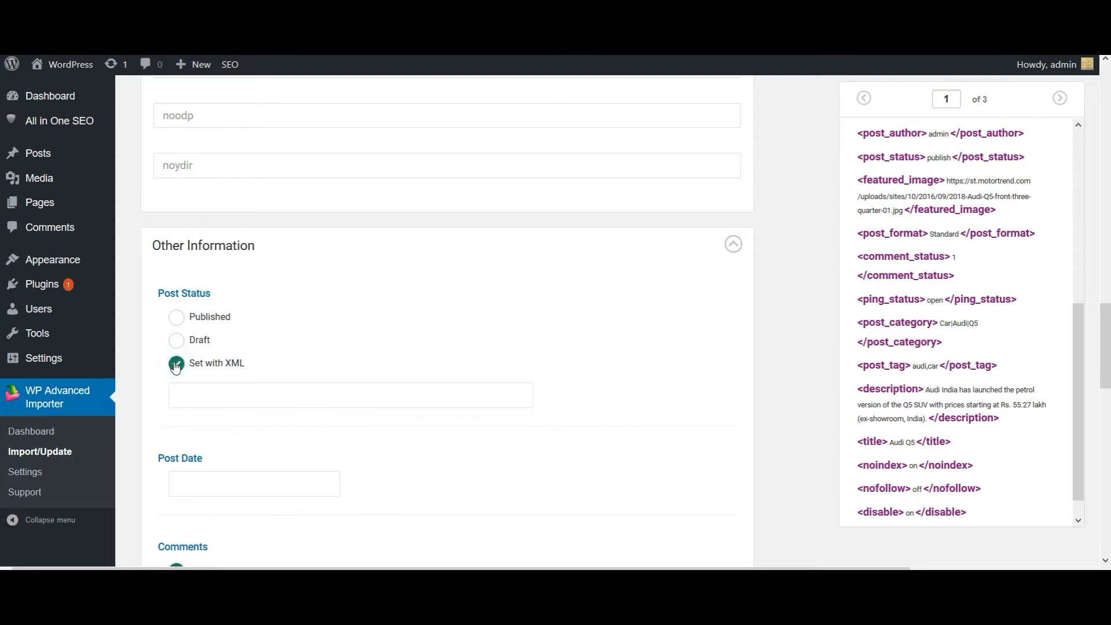
{"action": "left_click", "coordinate": [175, 363]}
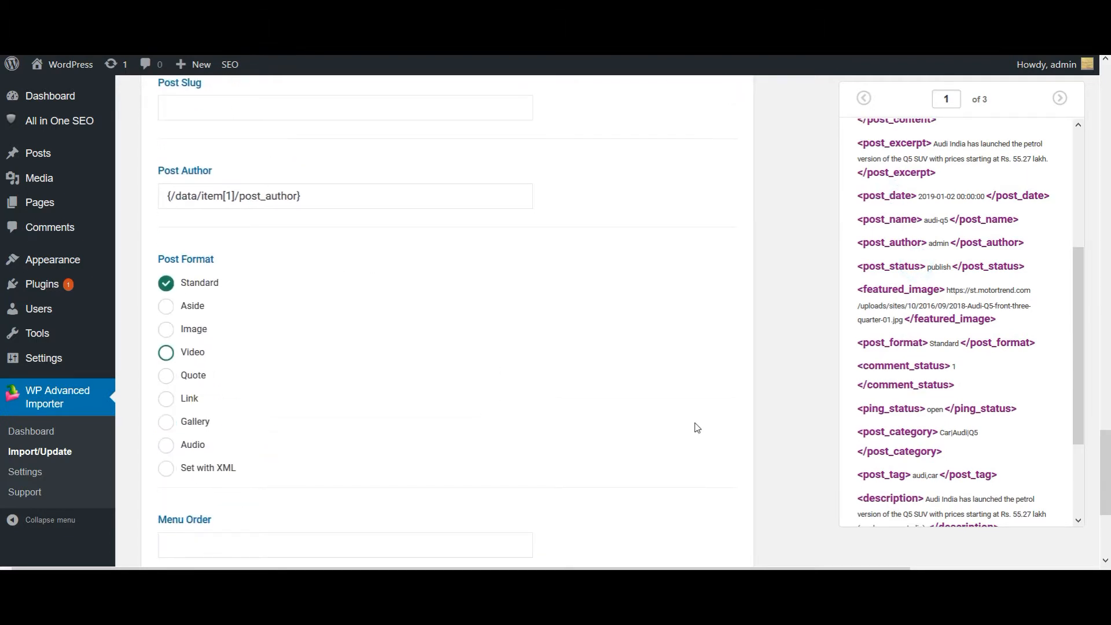
{"action": "scroll", "scroll_direction": "down", "scroll_amount": 3}
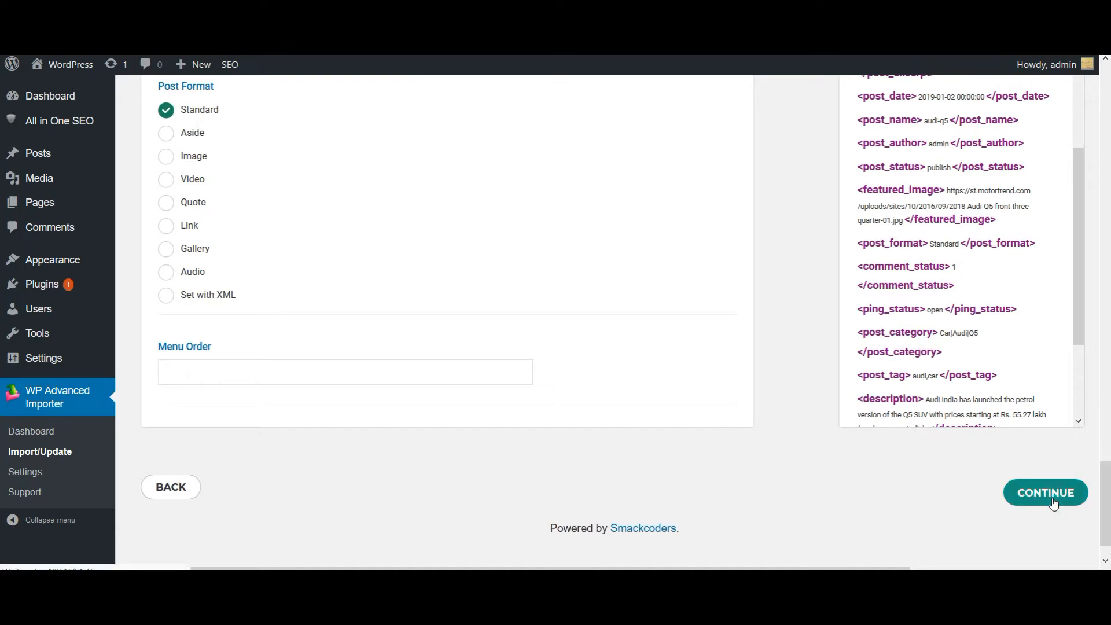
{"action": "left_click", "coordinate": [1045, 493]}
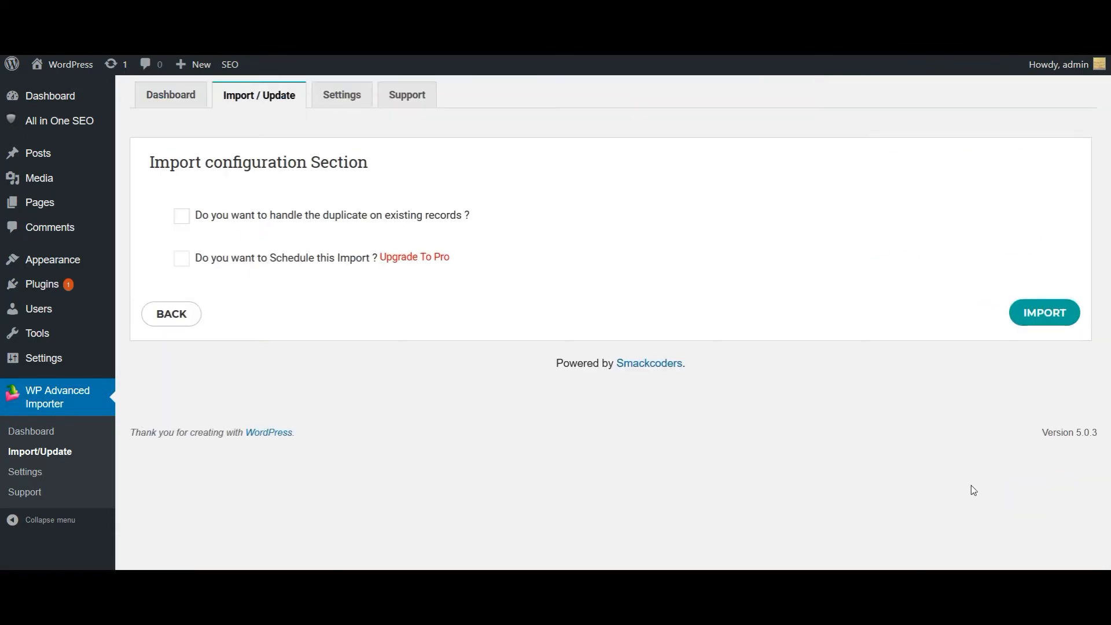
Enable duplicate handling matched by post_title and start the import of the three posts.
{"action": "left_click", "coordinate": [181, 215]}
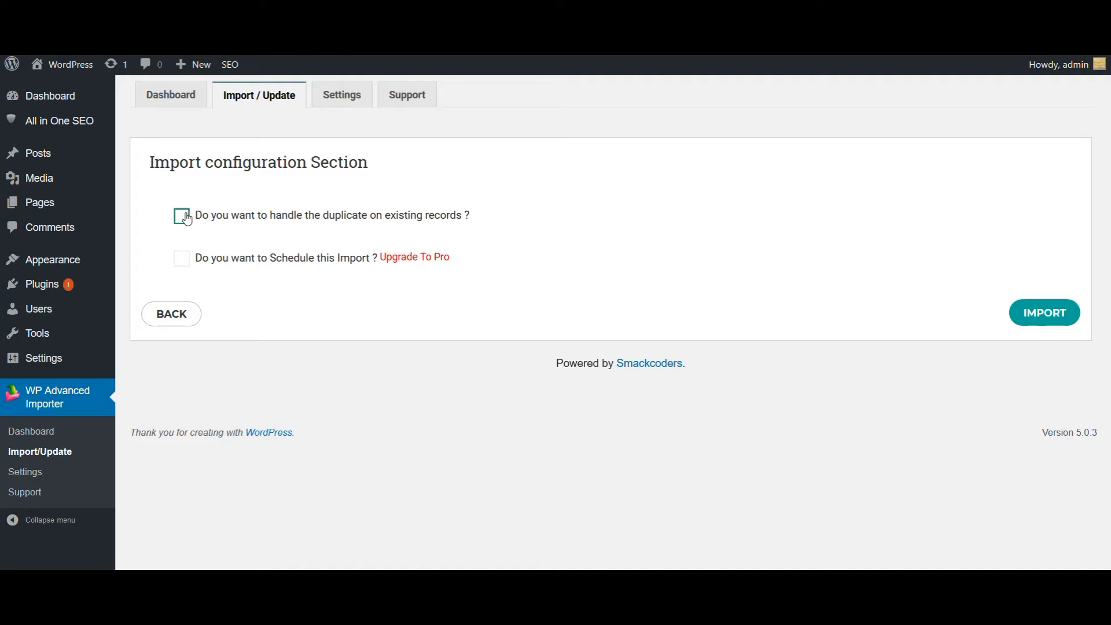
{"action": "left_click", "coordinate": [182, 216]}
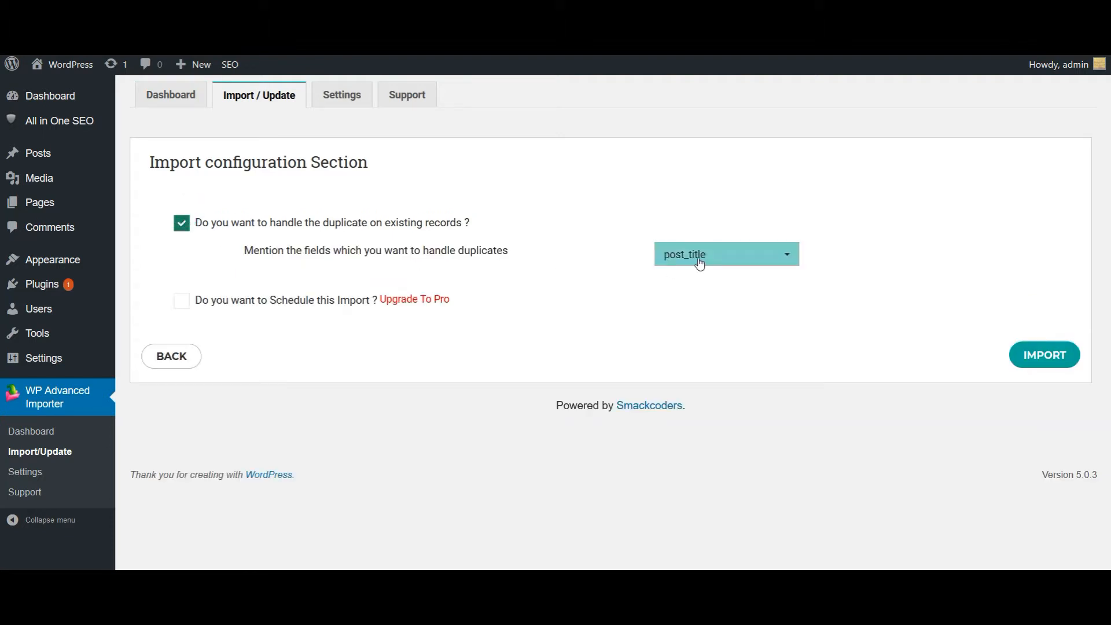
{"action": "left_click", "coordinate": [725, 254]}
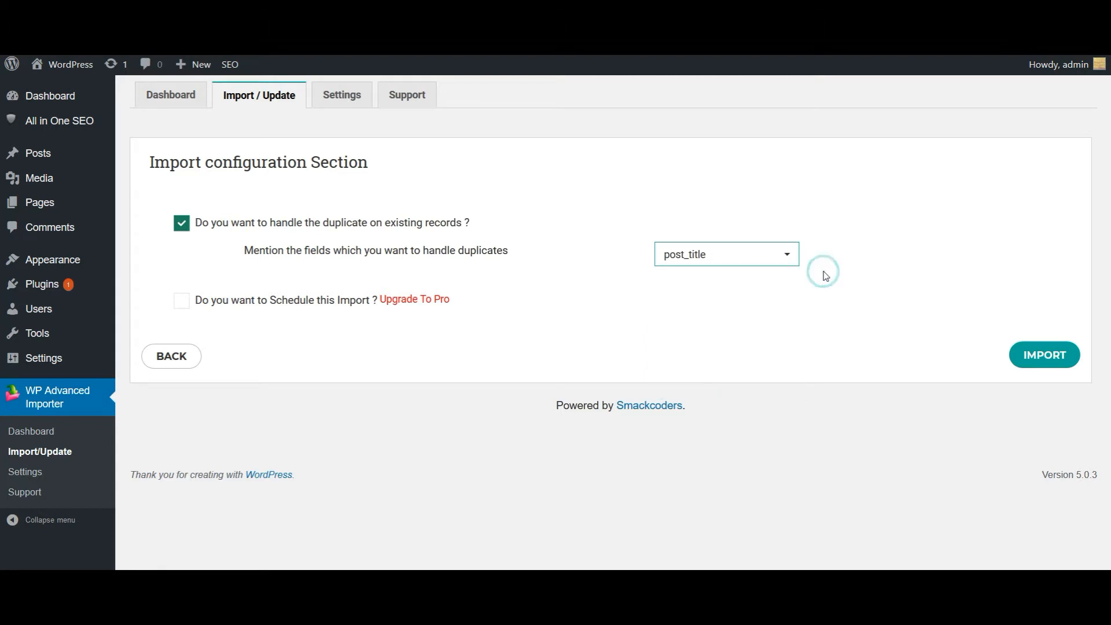
{"action": "mouse_move", "coordinate": [1061, 302]}
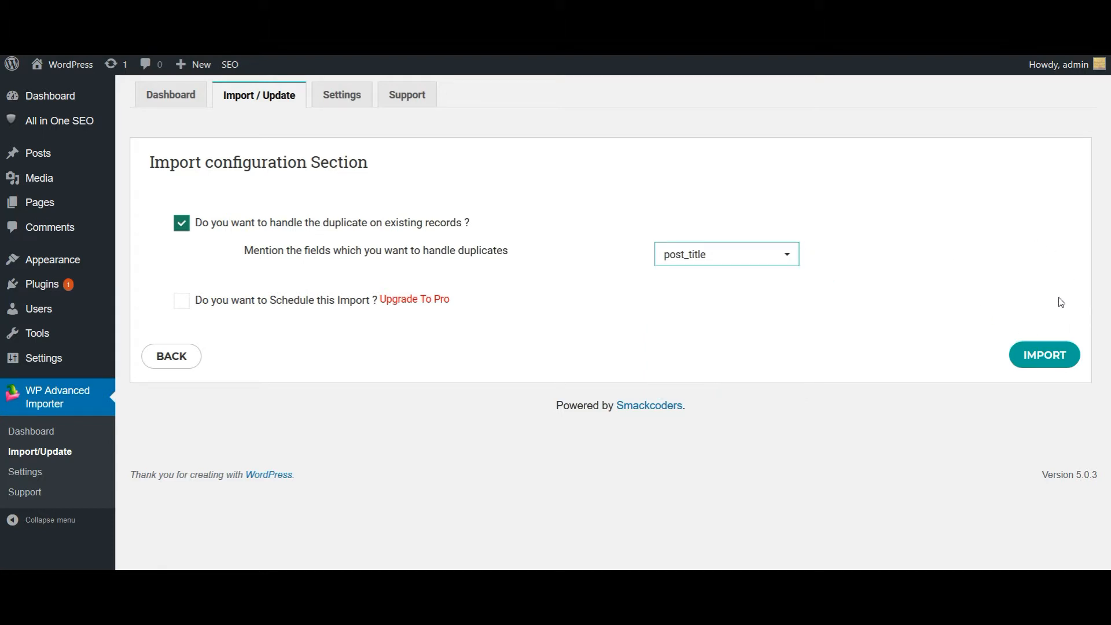
{"action": "left_click", "coordinate": [1045, 355]}
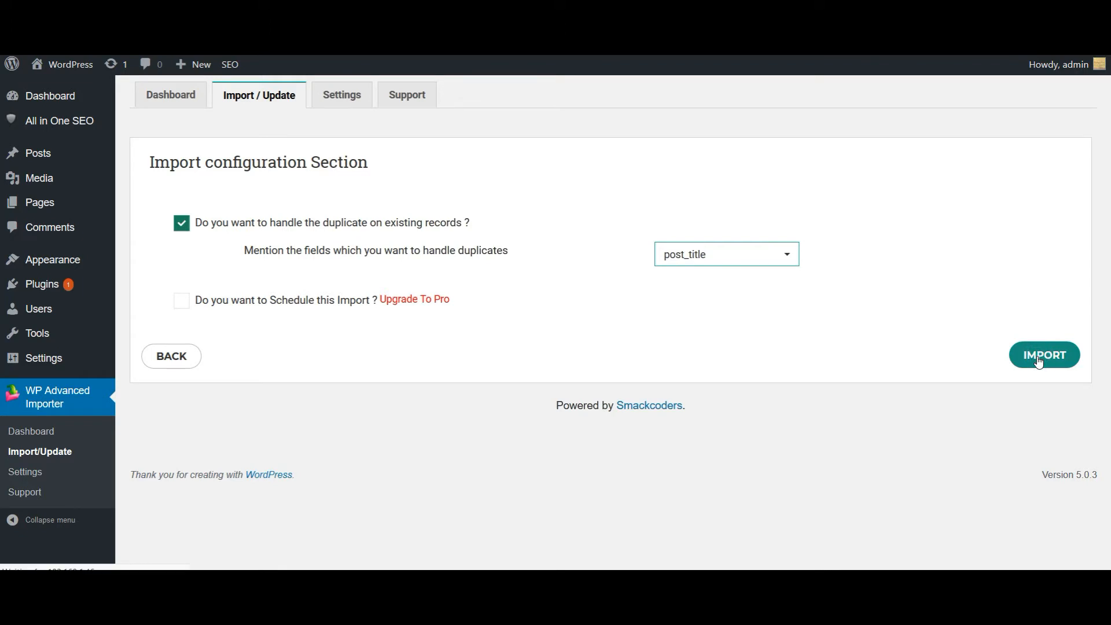
{"action": "left_click", "coordinate": [1044, 355]}
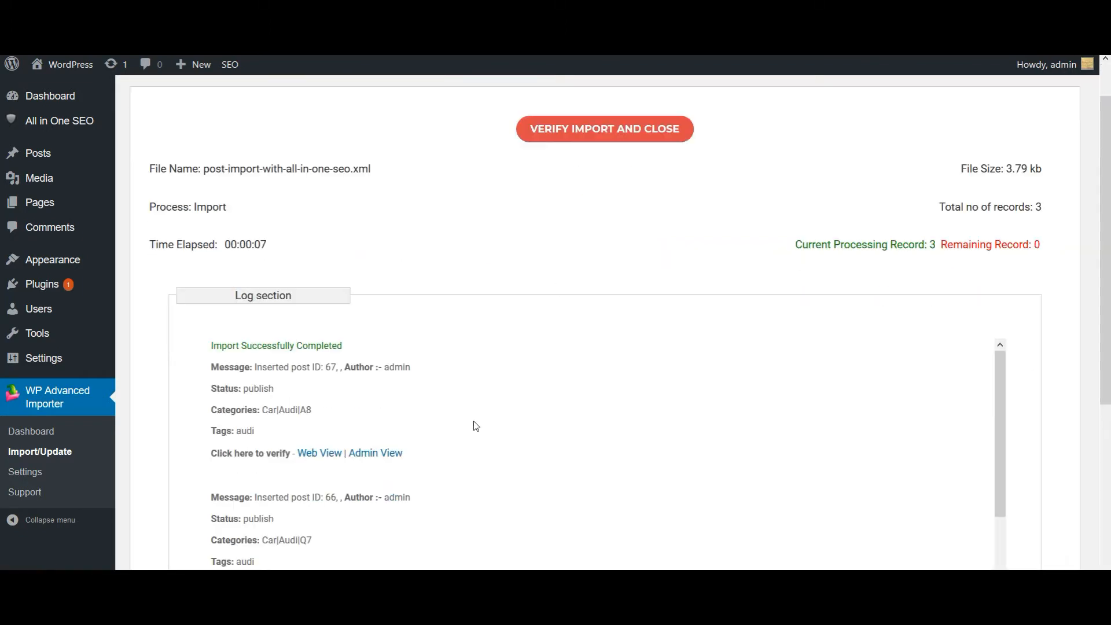
Scroll through the import log listing the three inserted Audi posts.
{"action": "scroll", "scroll_direction": "down", "scroll_amount": 3}
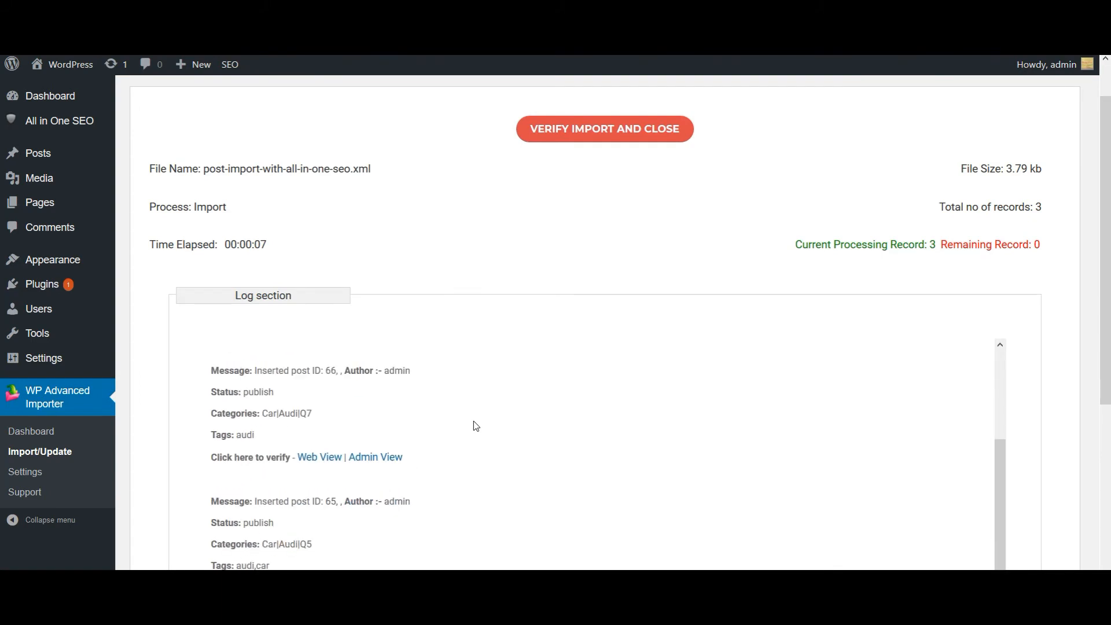
{"action": "scroll", "scroll_direction": "down", "scroll_amount": 3}
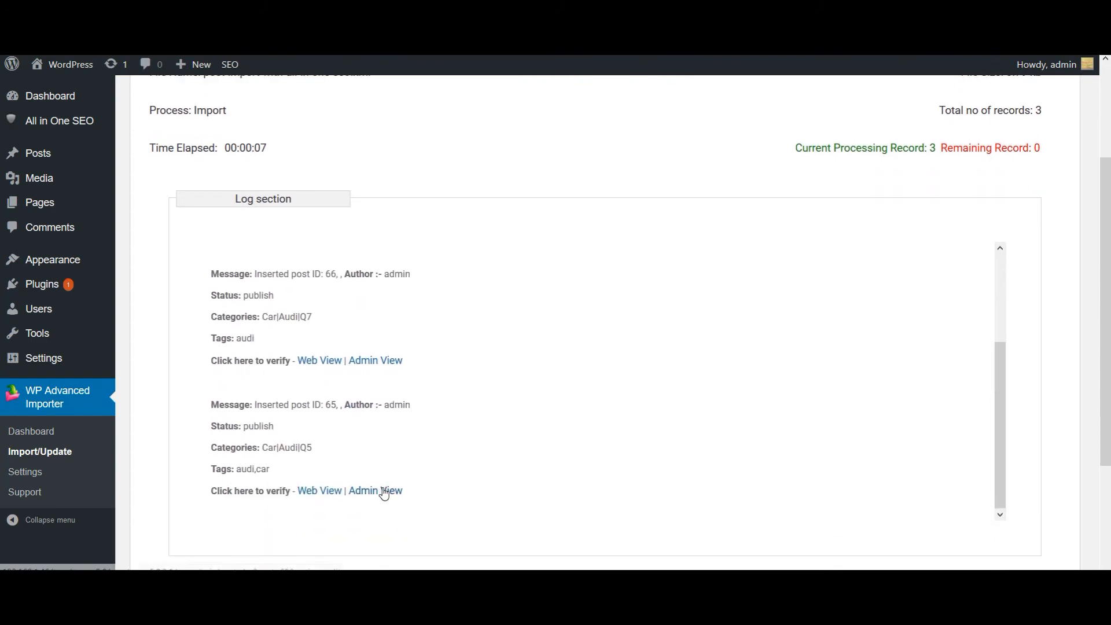
{"action": "mouse_move", "coordinate": [375, 491]}
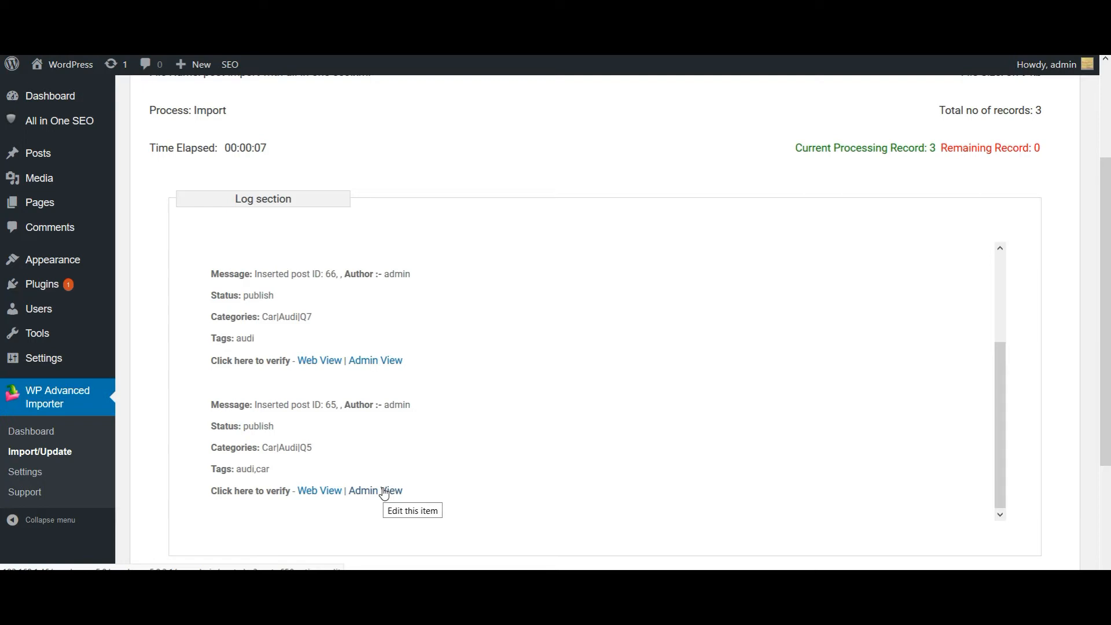
Open the imported Audi Q5 post in Admin View and review its categories and featured image.
{"action": "left_click", "coordinate": [375, 491]}
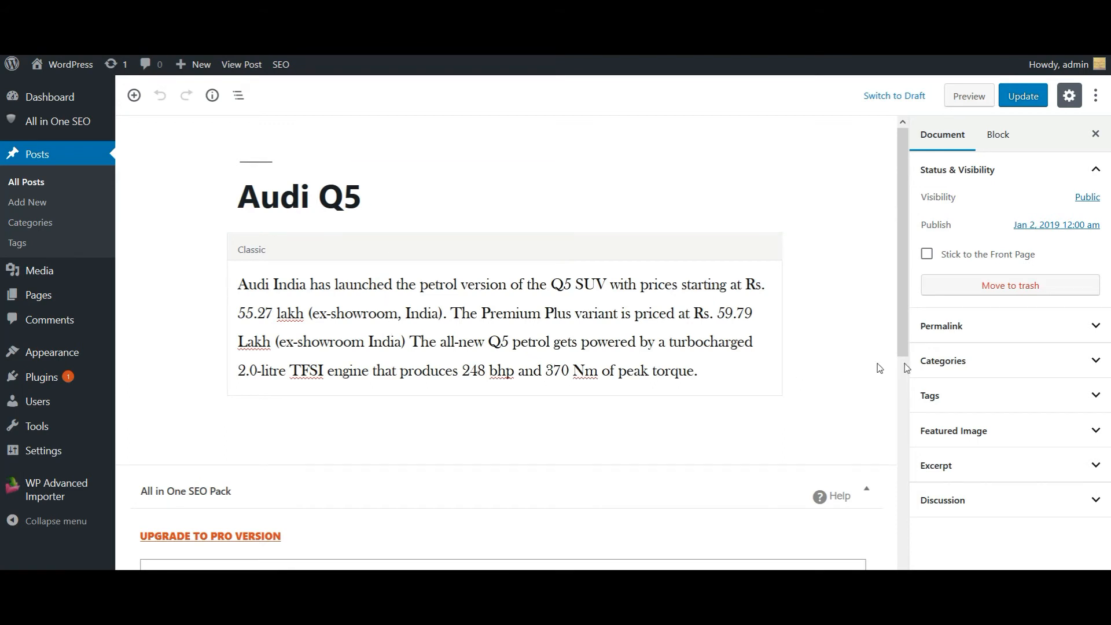
{"action": "left_click", "coordinate": [942, 361]}
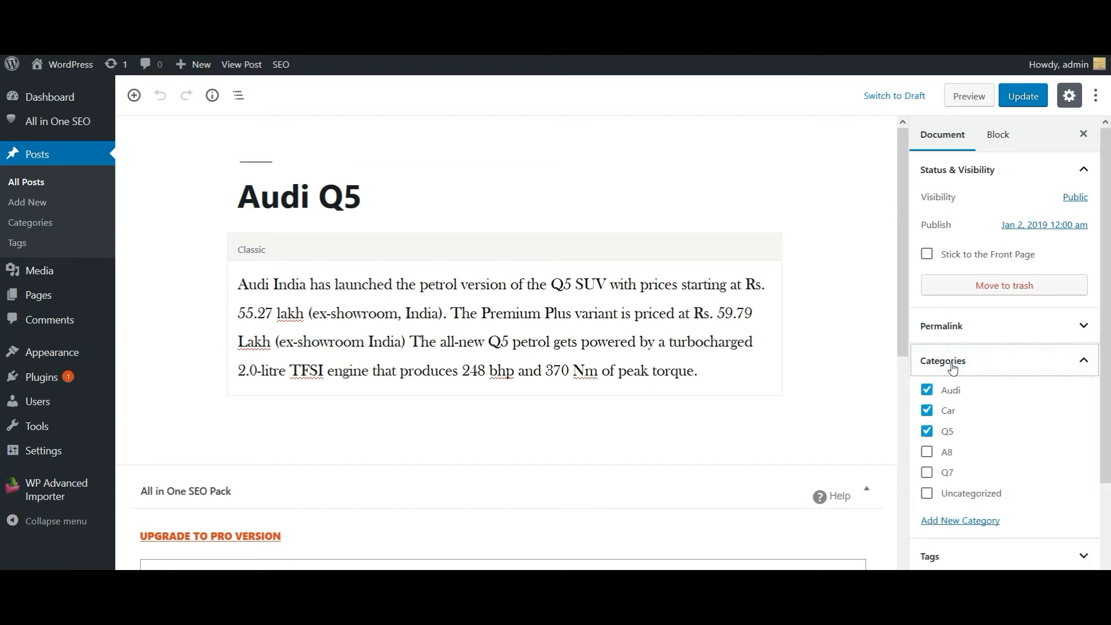
{"action": "left_click", "coordinate": [942, 361]}
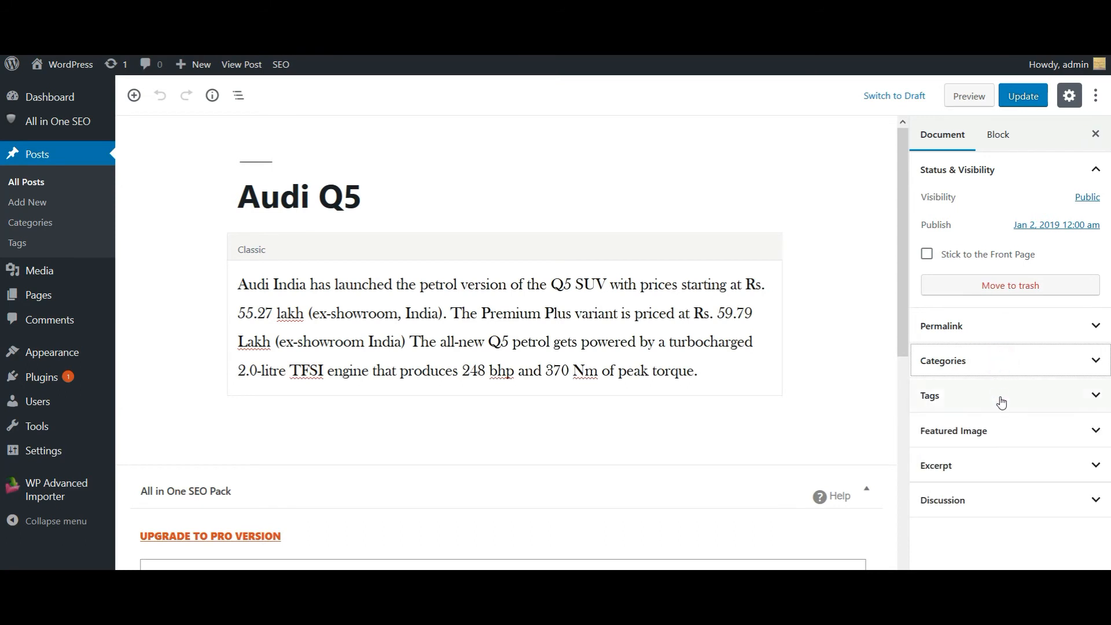
{"action": "mouse_move", "coordinate": [999, 435]}
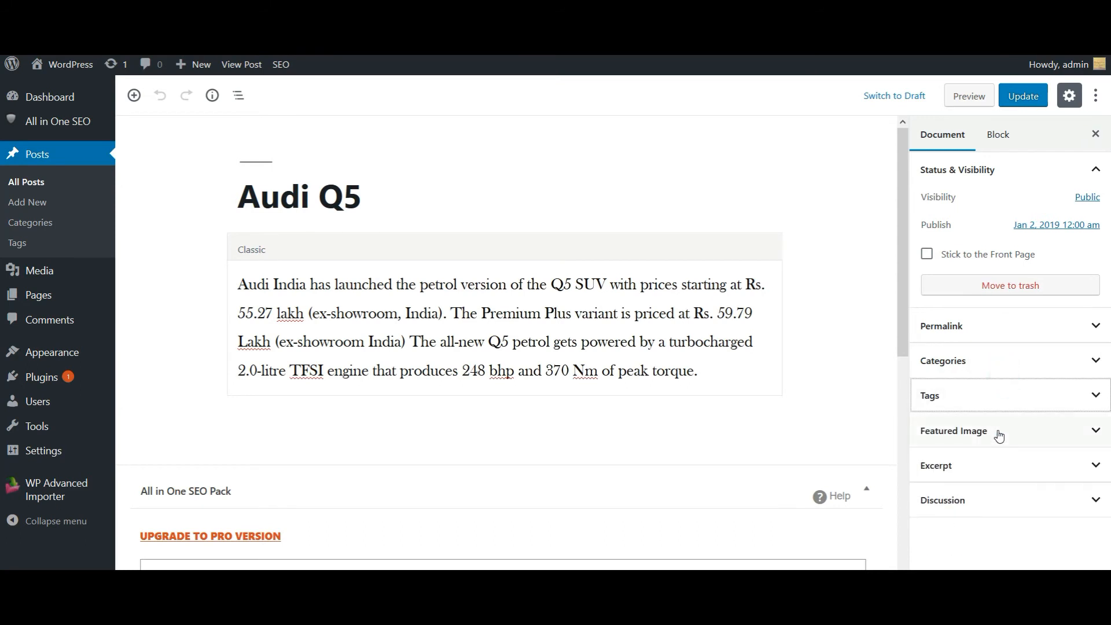
{"action": "left_click", "coordinate": [954, 431]}
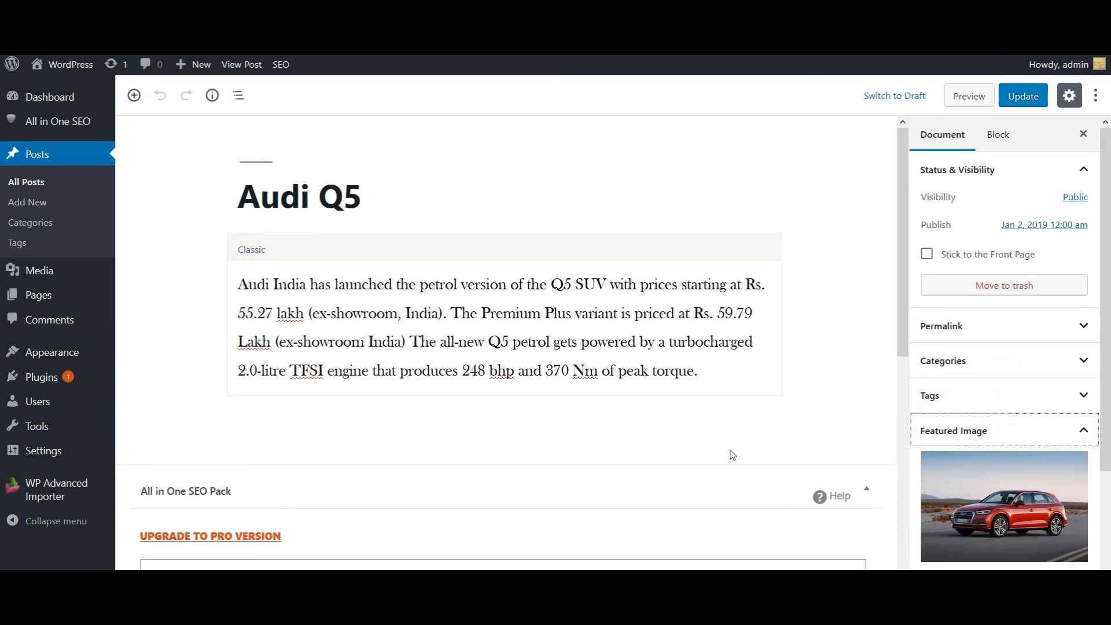
{"action": "scroll", "scroll_direction": "down", "scroll_amount": 3}
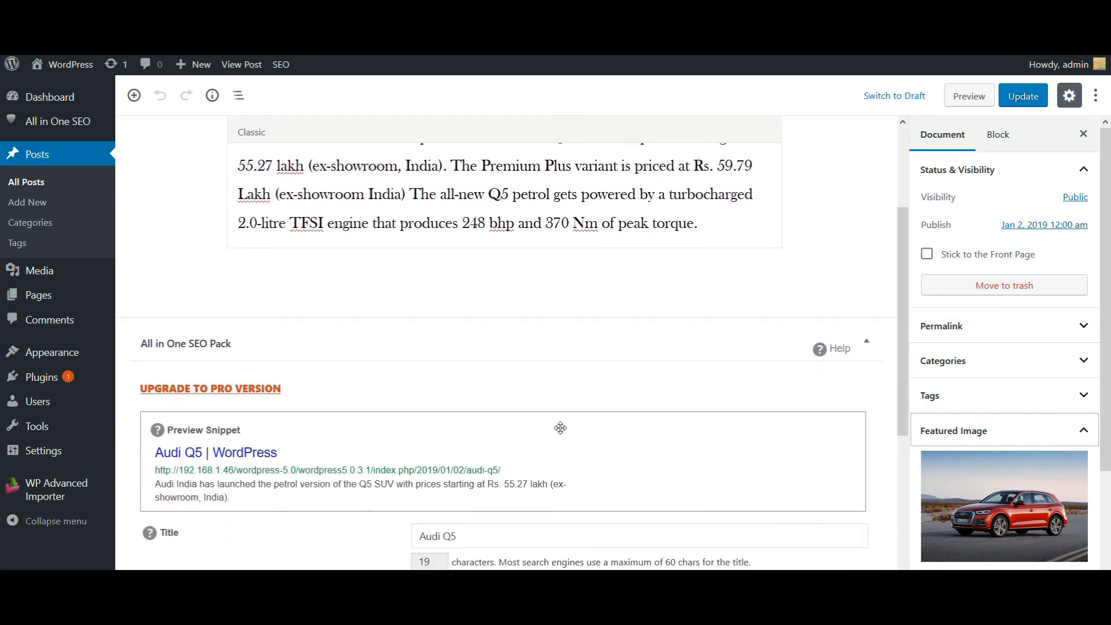
{"action": "scroll", "scroll_direction": "down", "scroll_amount": 3}
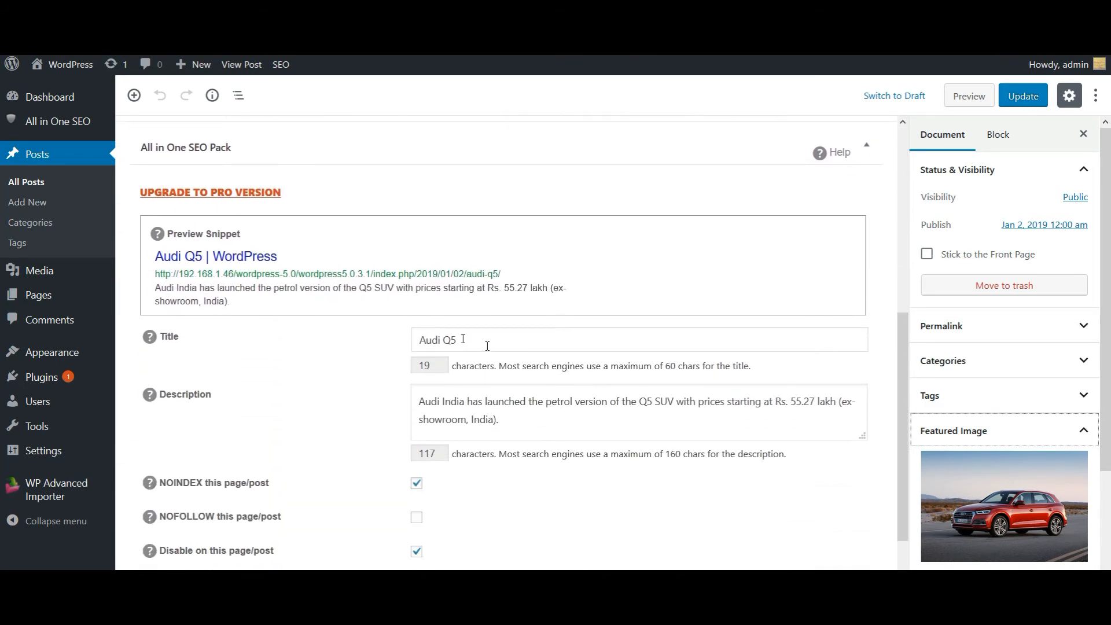
{"action": "scroll", "scroll_direction": "down", "scroll_amount": 3}
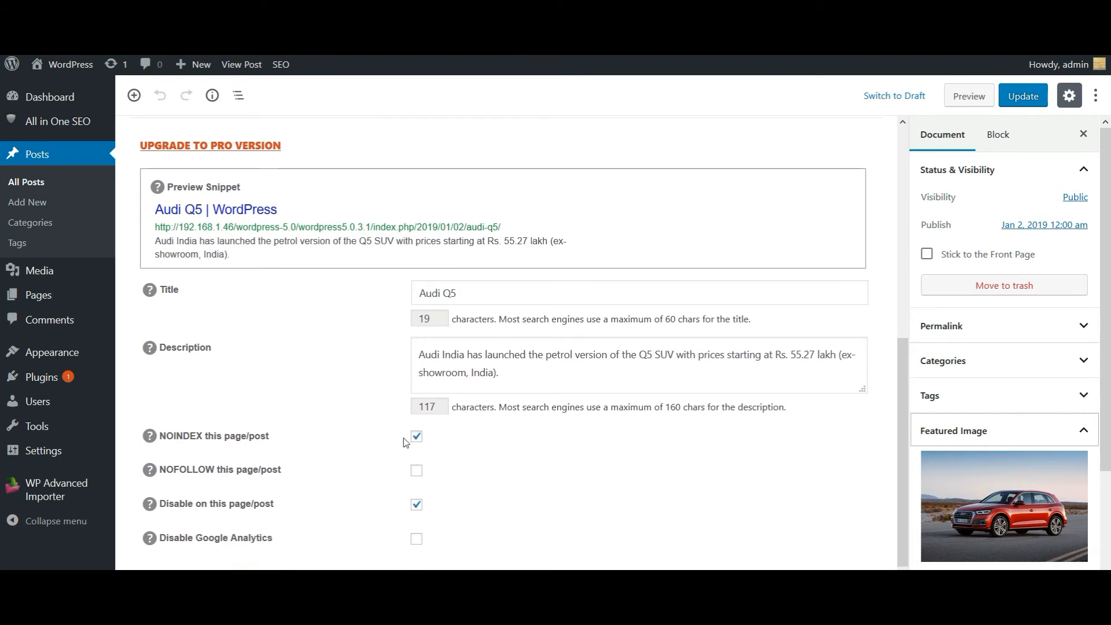
{"action": "mouse_move", "coordinate": [408, 448]}
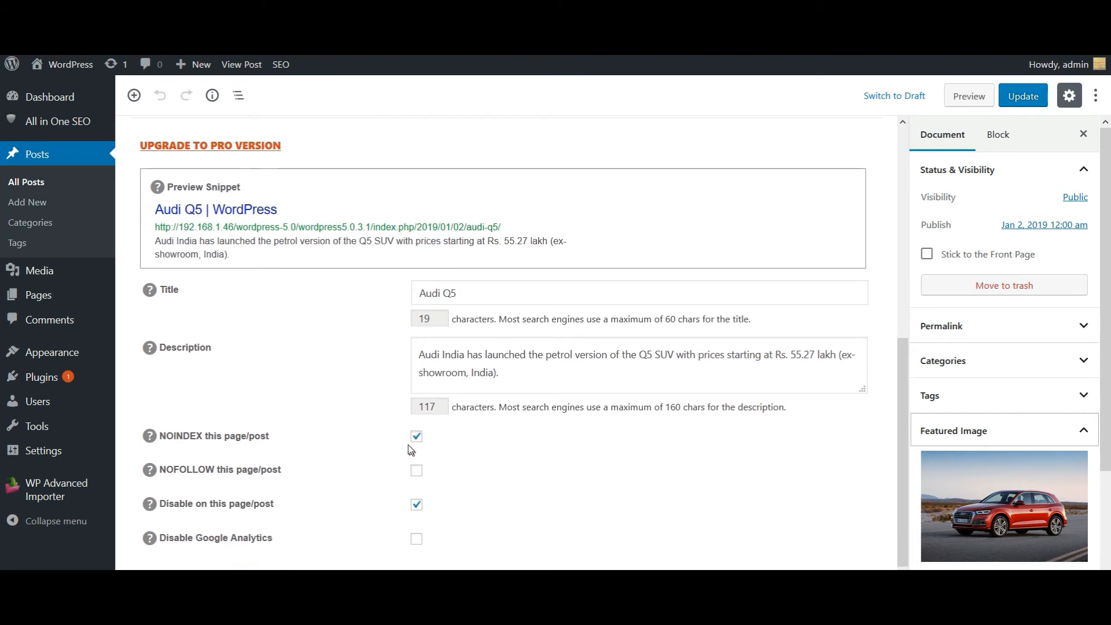
{"action": "mouse_move", "coordinate": [438, 484]}
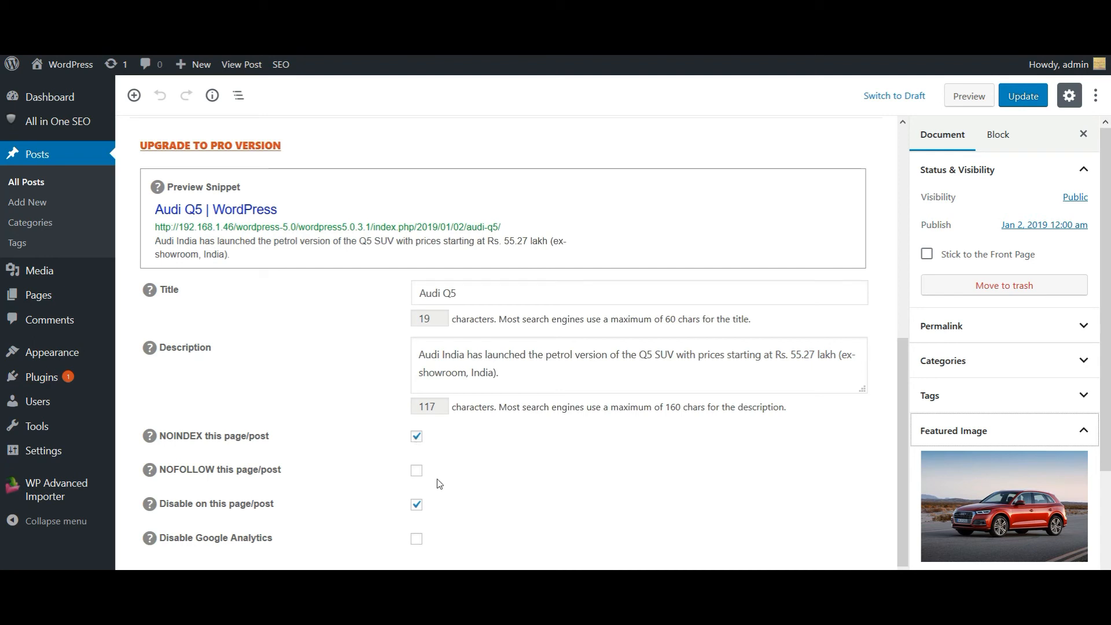
{"action": "mouse_move", "coordinate": [417, 482]}
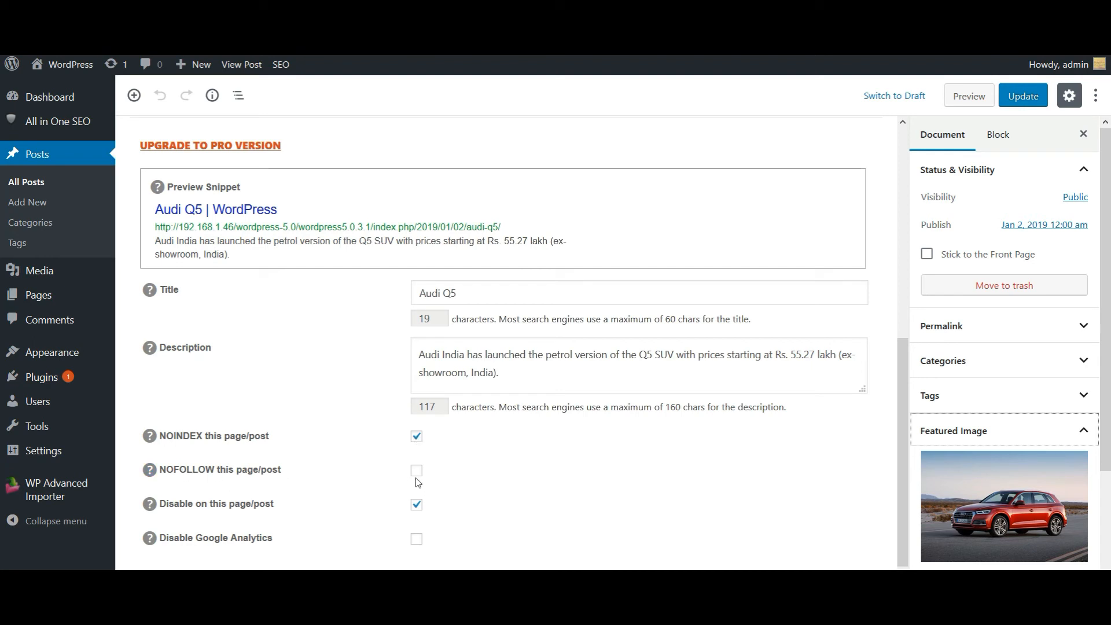
{"action": "mouse_move", "coordinate": [431, 471]}
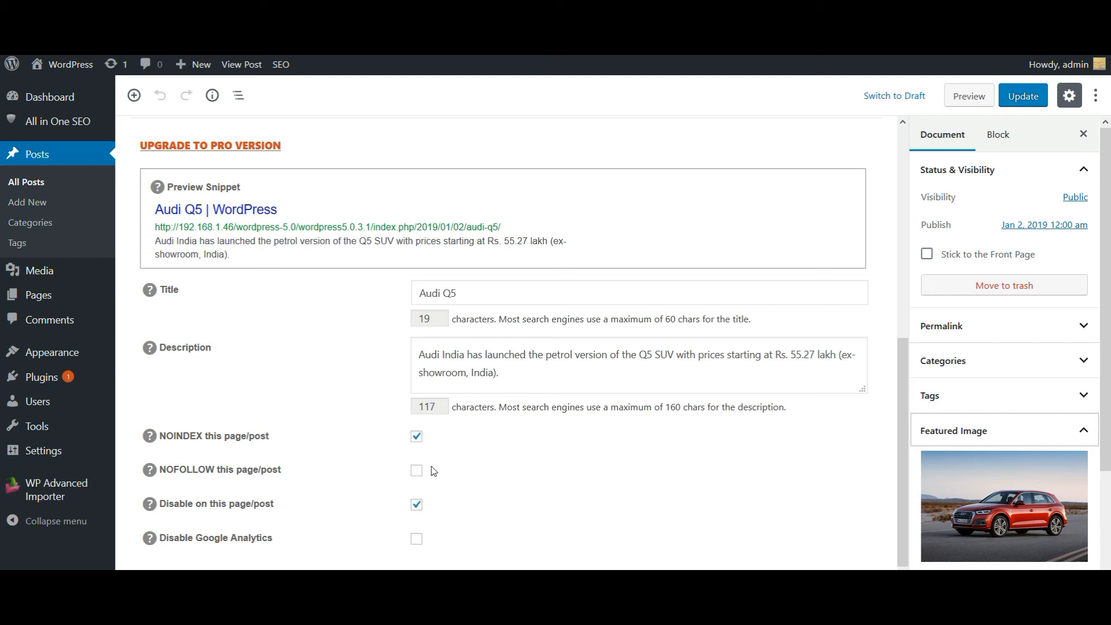
{"action": "scroll", "scroll_direction": "up", "scroll_amount": 3}
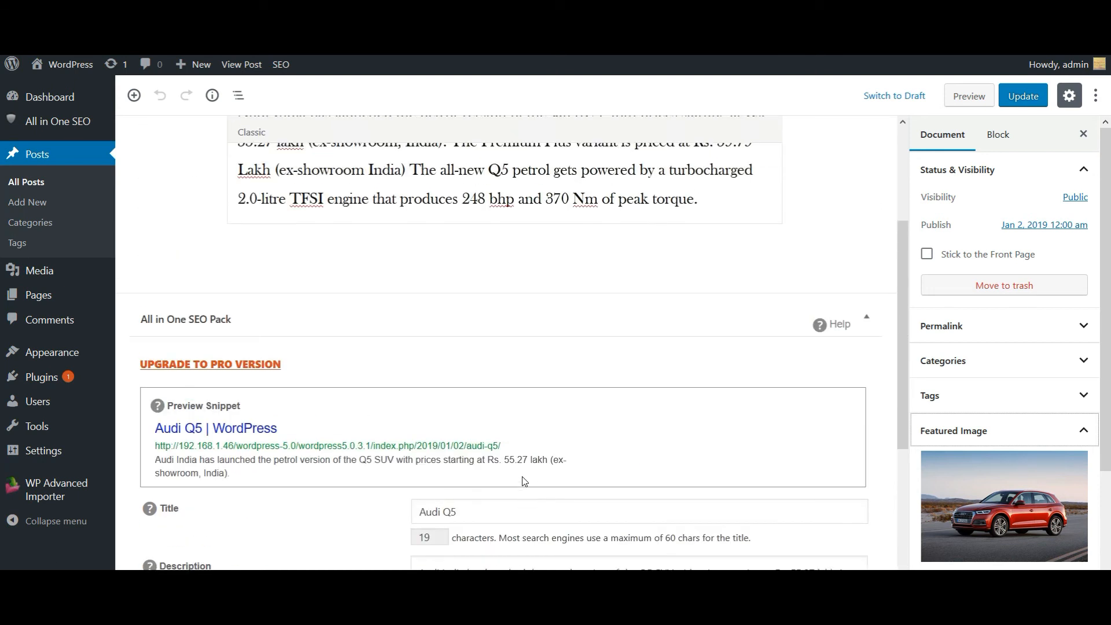
{"action": "scroll", "scroll_direction": "up", "scroll_amount": 3}
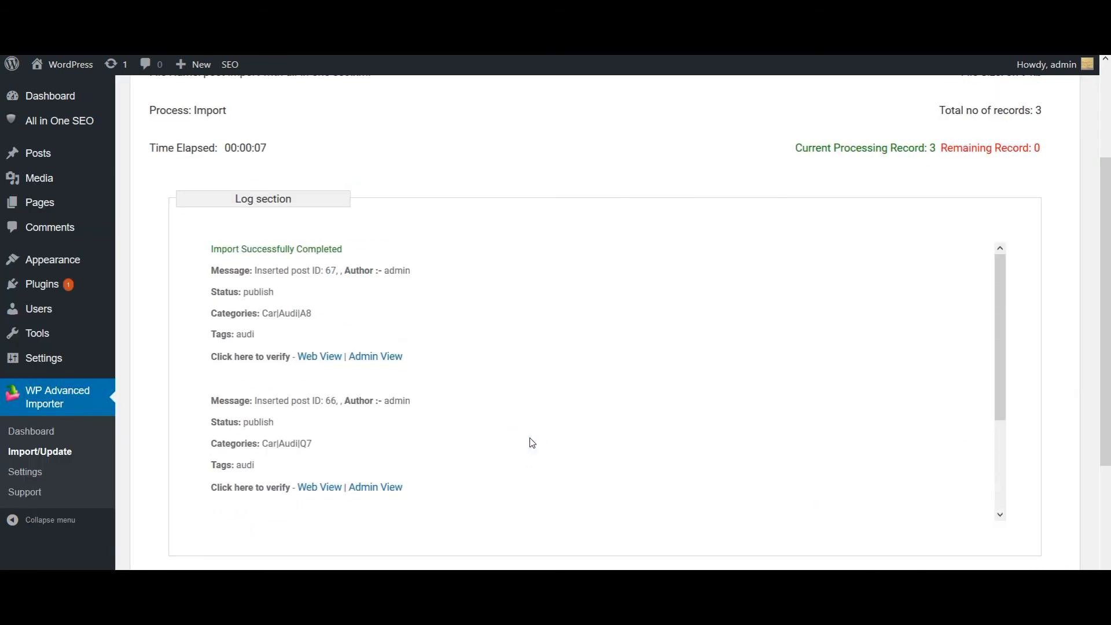
Scroll back up to the top of the importer's Log section.
{"action": "scroll", "scroll_direction": "up", "scroll_amount": 3}
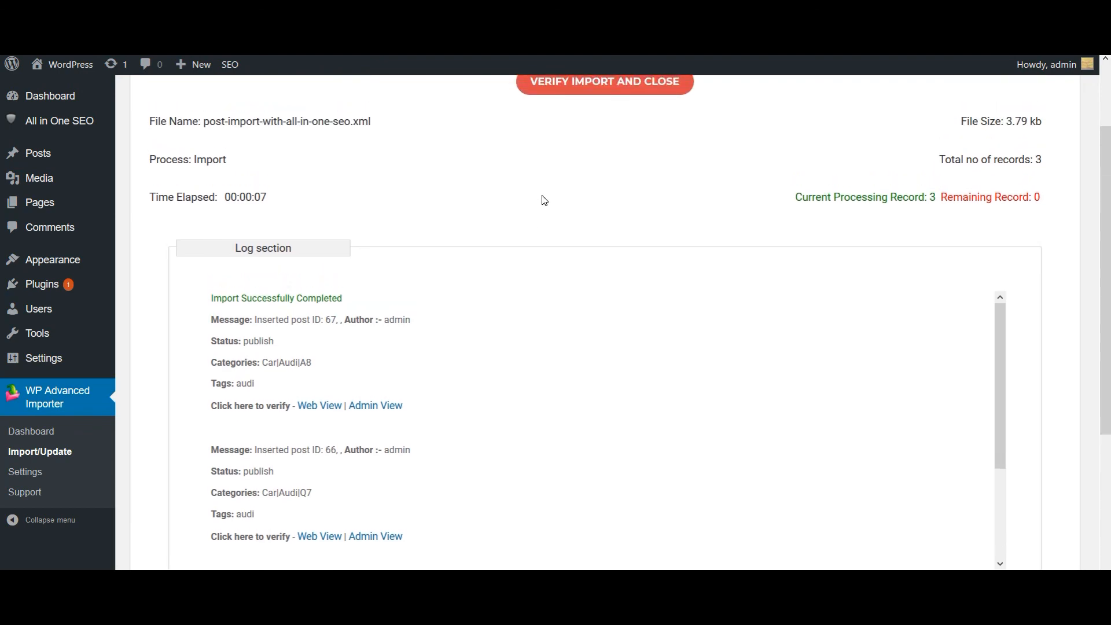